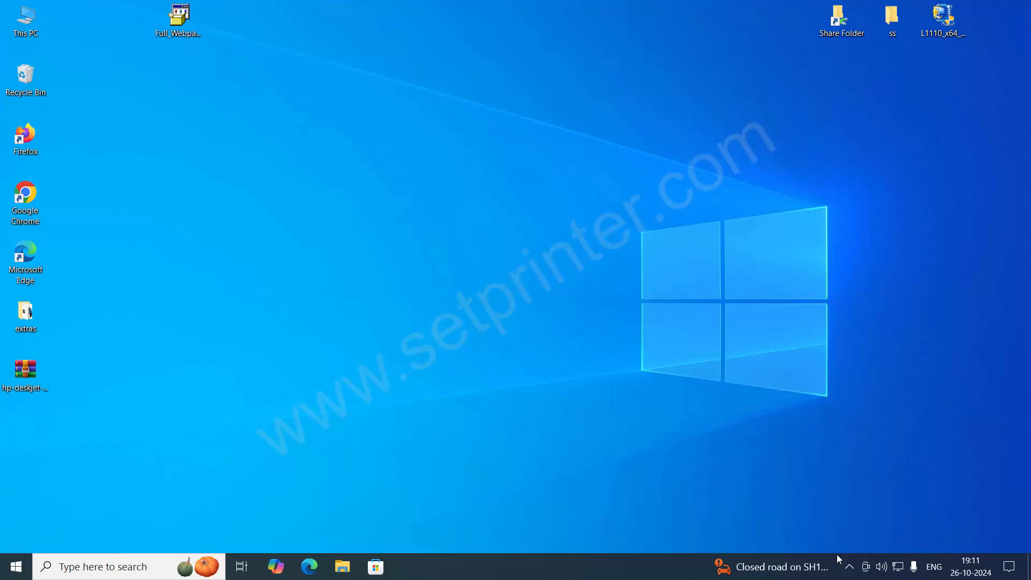
mouse_move(759, 511)
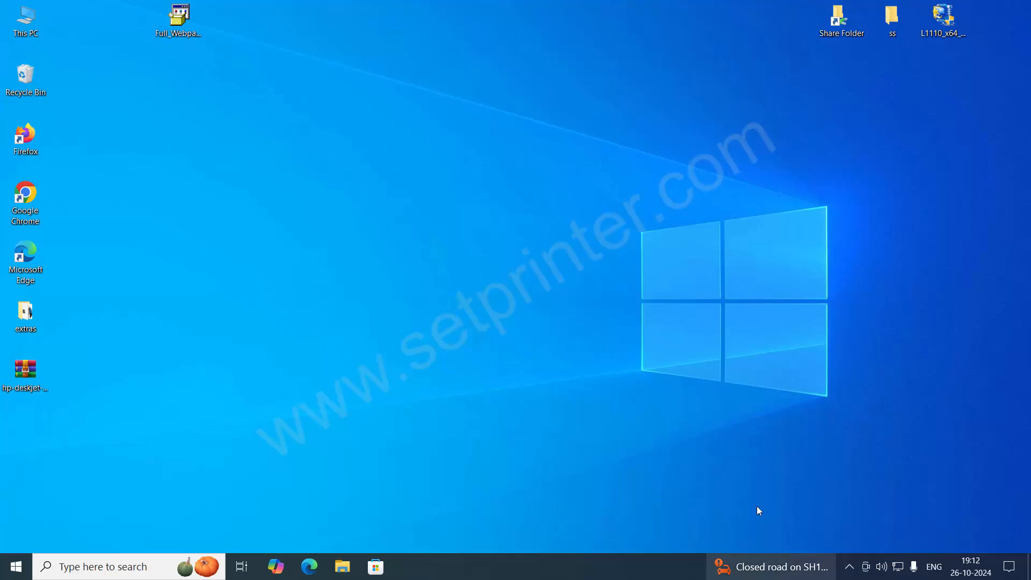
Step: Run the Full_Webpack HP software package from the desktop, bringing up the HP-DQEX5.exe prompt
click(179, 18)
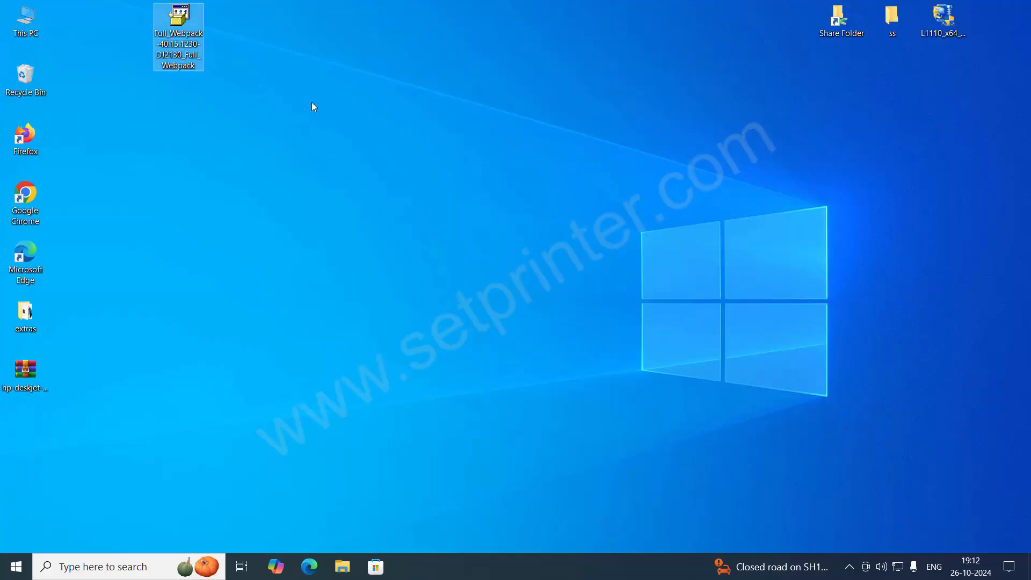
mouse_move(178, 34)
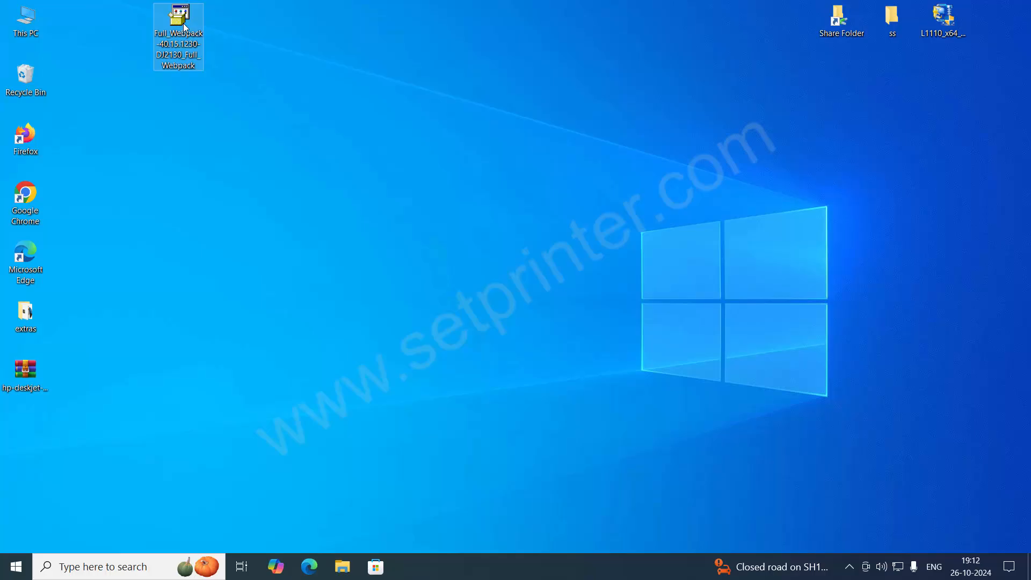
double_click(177, 20)
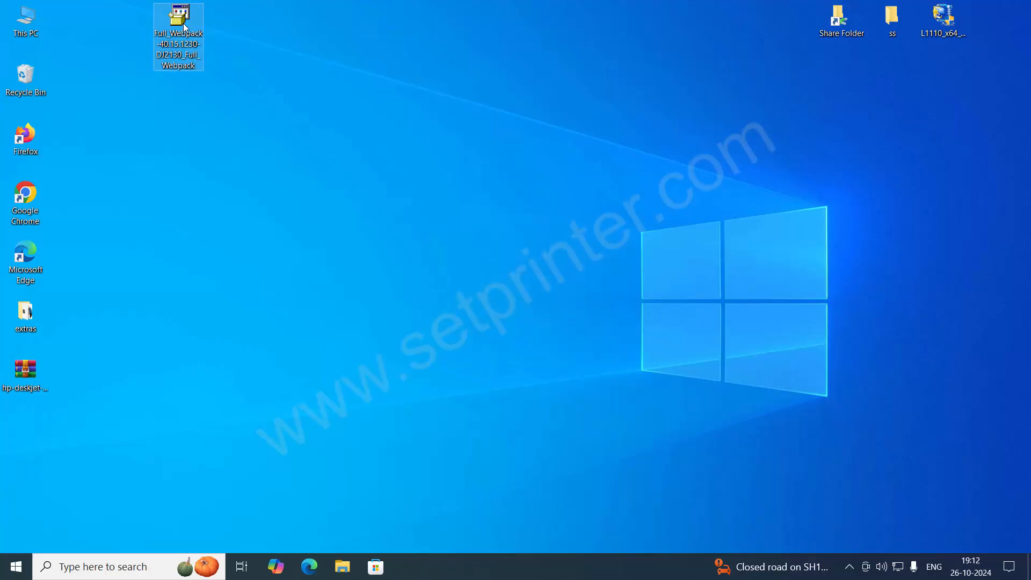
double_click(178, 26)
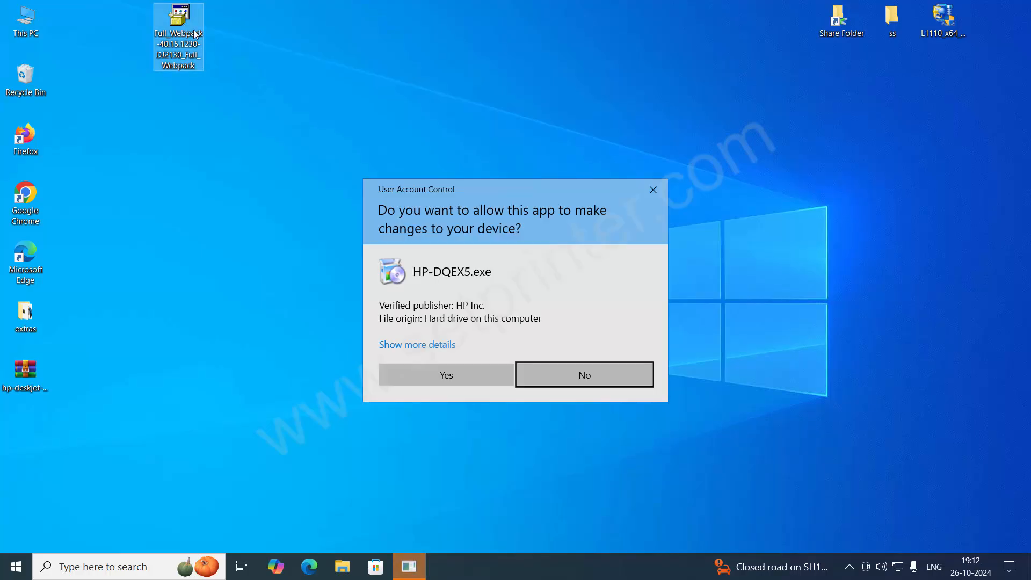
mouse_move(445, 375)
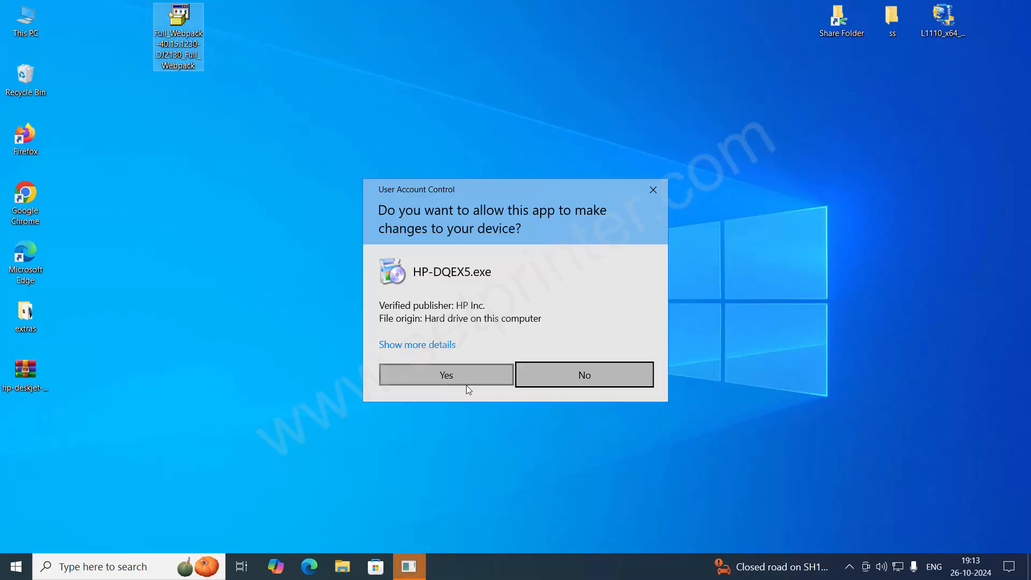
mouse_move(477, 381)
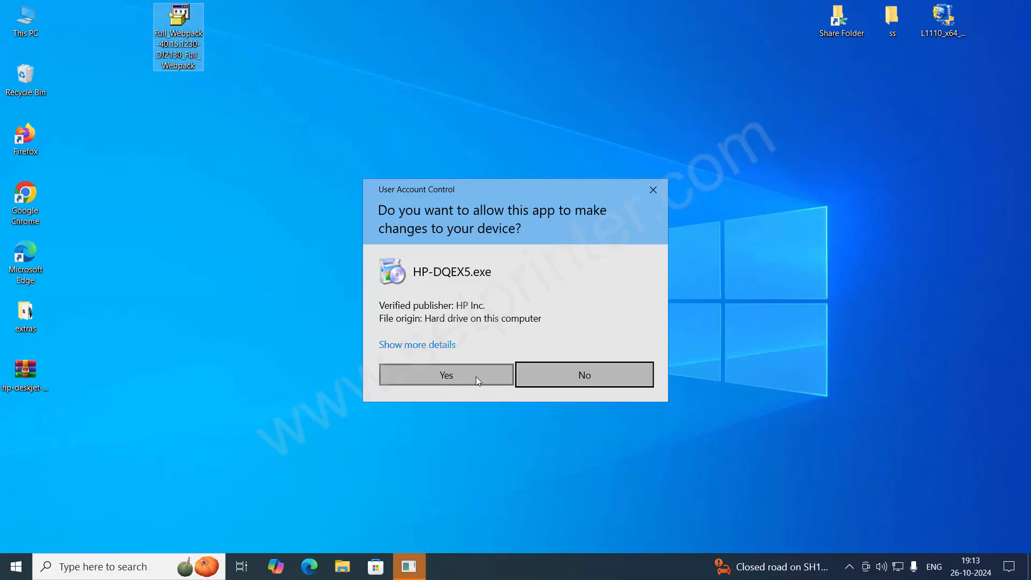
Step: Allow the installer through UAC and continue past preparation with the recommended software selection
click(445, 374)
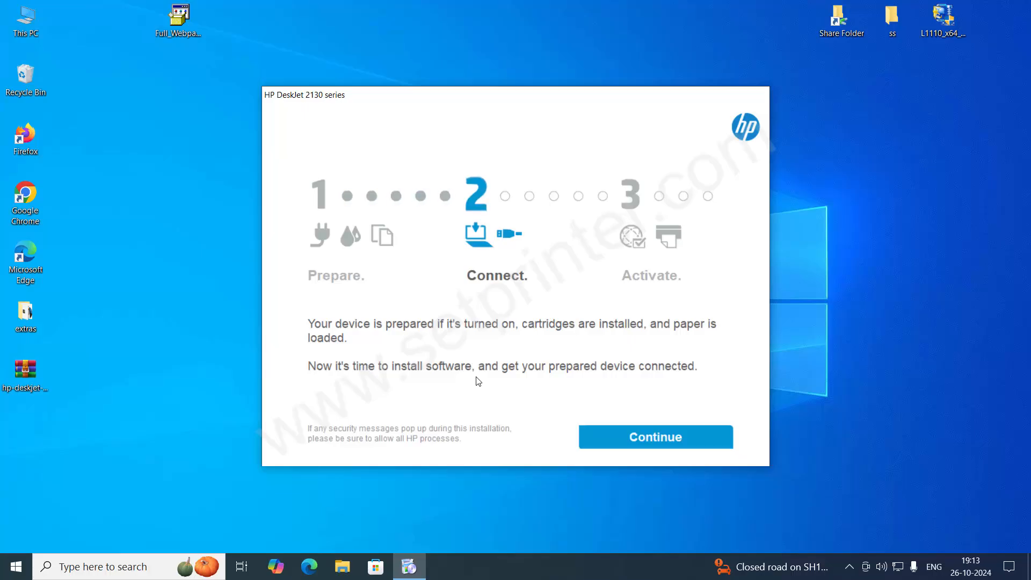
mouse_move(492, 383)
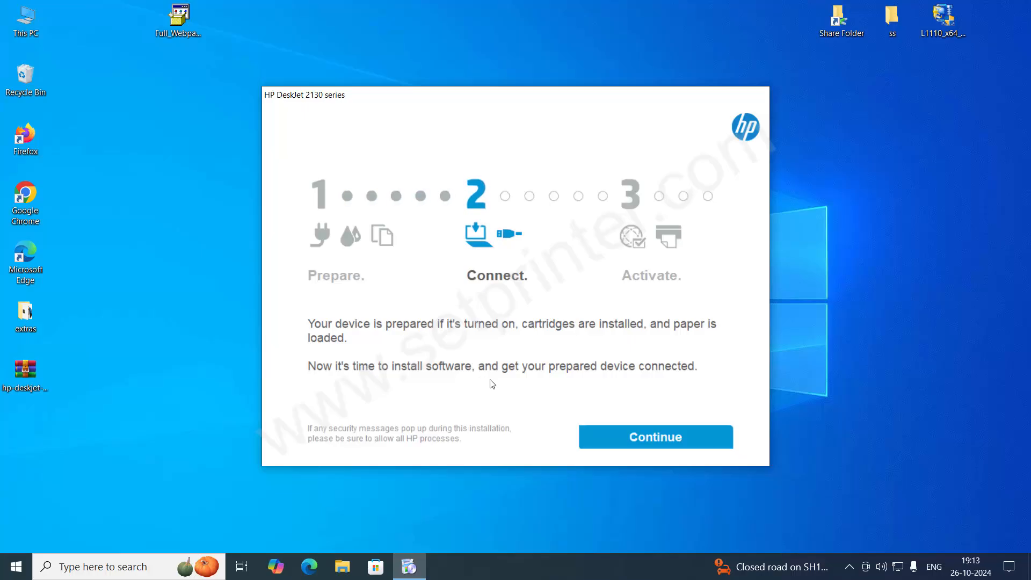
click(655, 437)
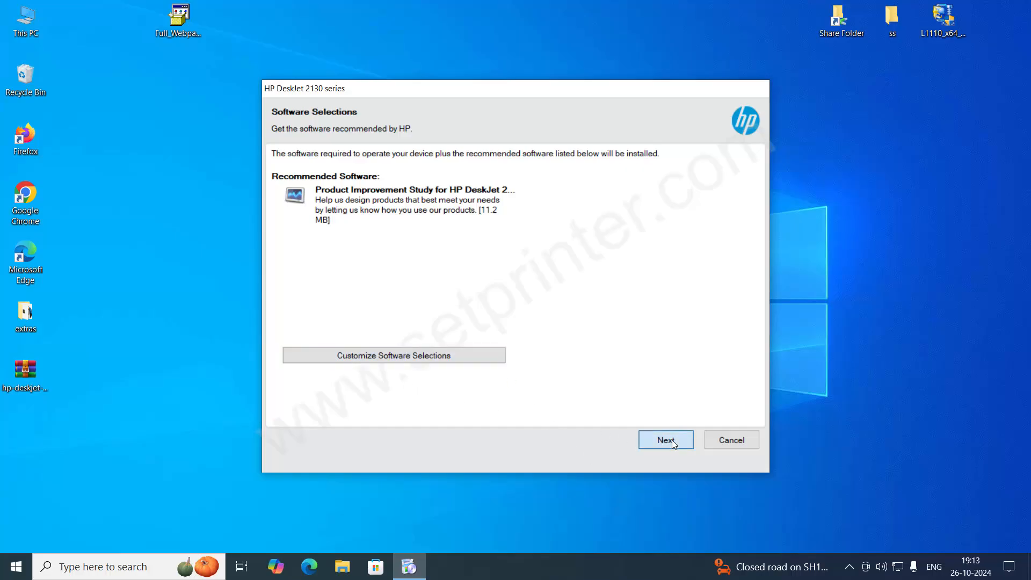
click(664, 439)
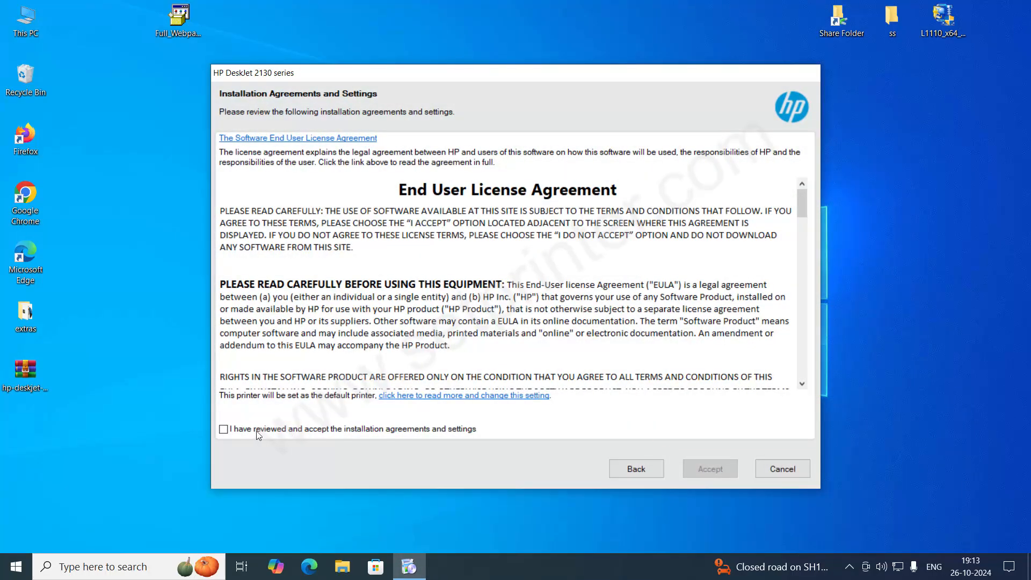
mouse_move(303, 446)
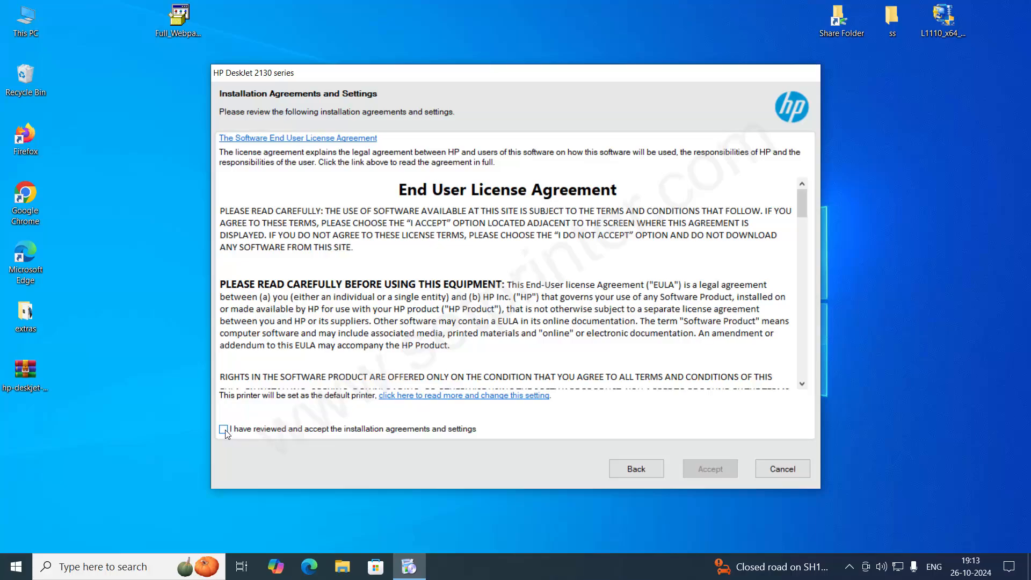
Step: Accept the license agreement and decline Printer Analytics data collection
click(224, 428)
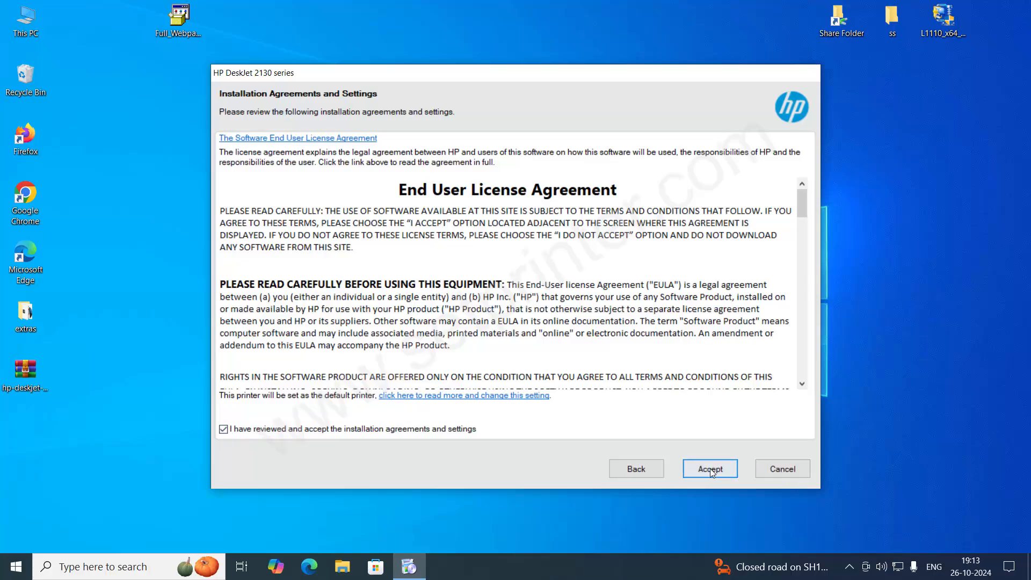
click(710, 468)
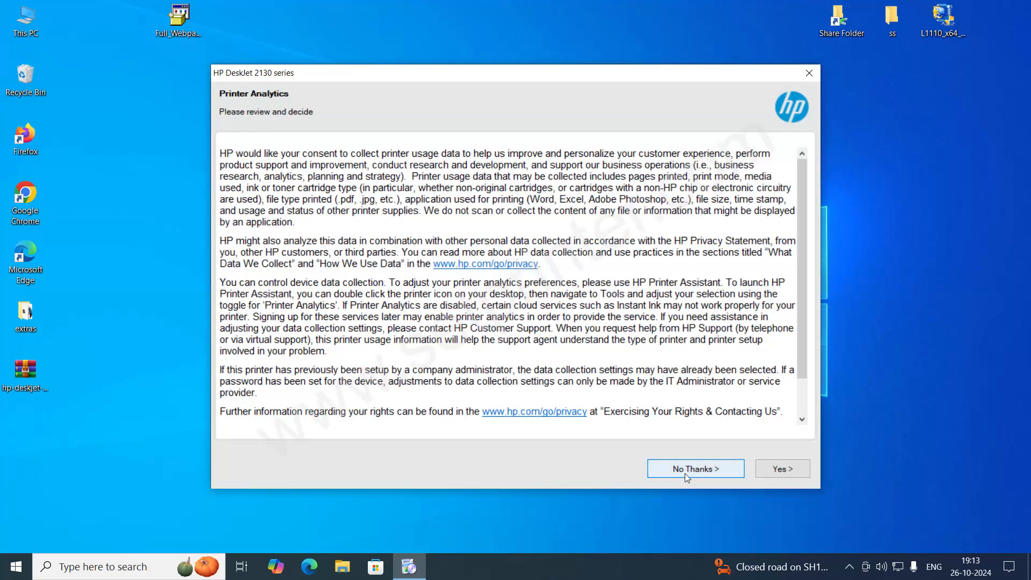
mouse_move(683, 472)
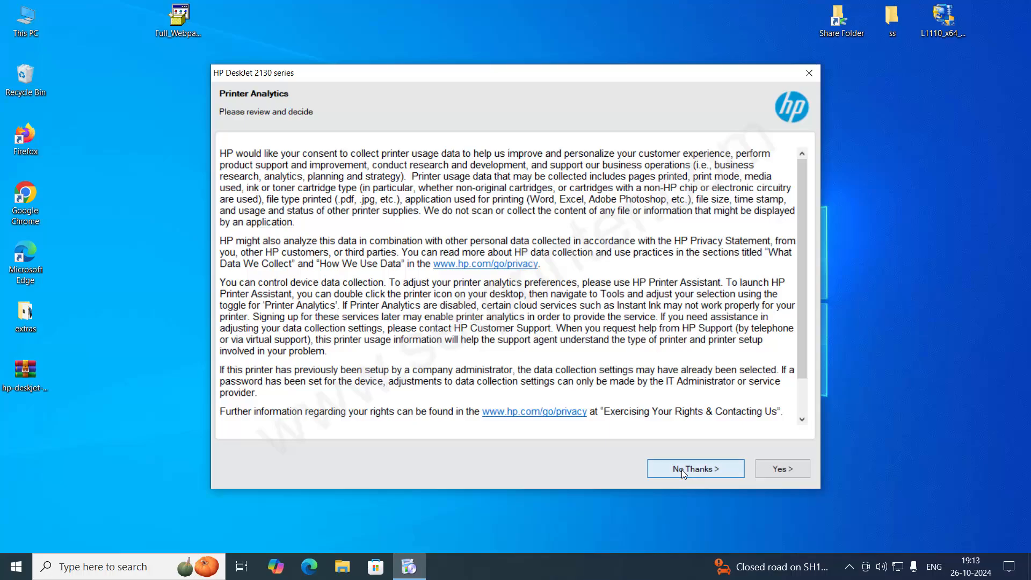
click(695, 468)
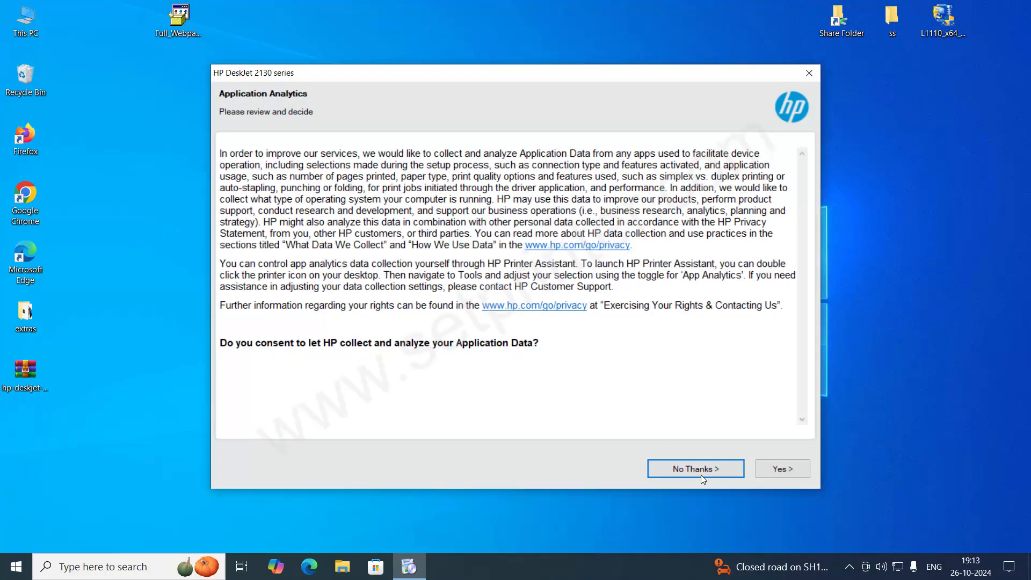
Step: Decline Application Analytics and skip the connection step, installing without connecting the printer now
click(695, 469)
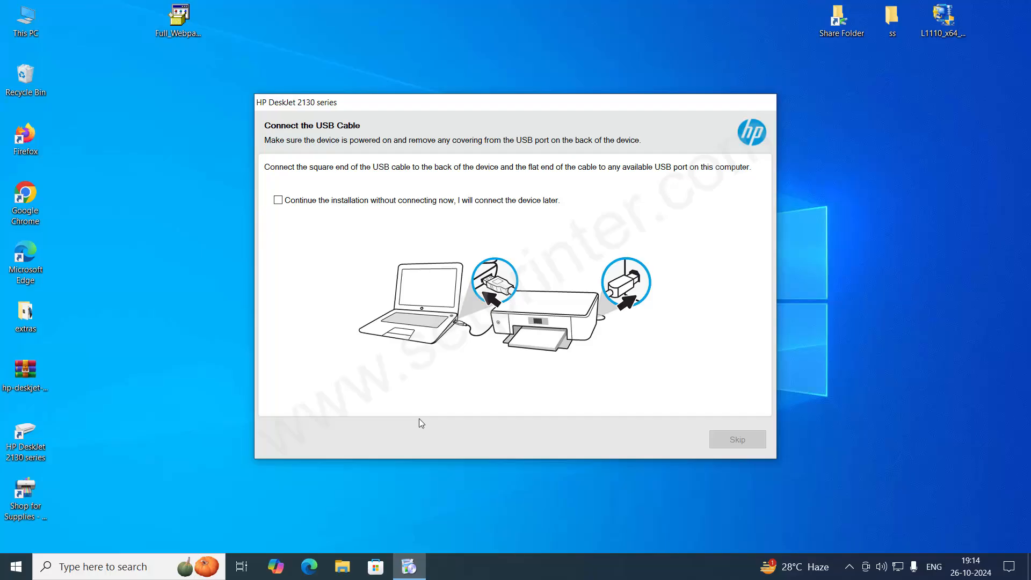
mouse_move(477, 298)
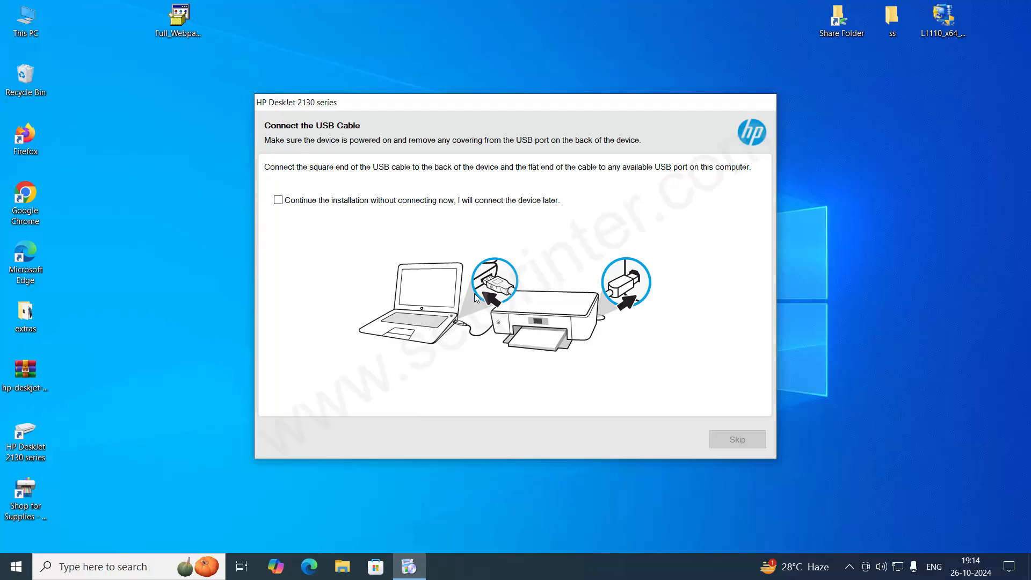
mouse_move(532, 229)
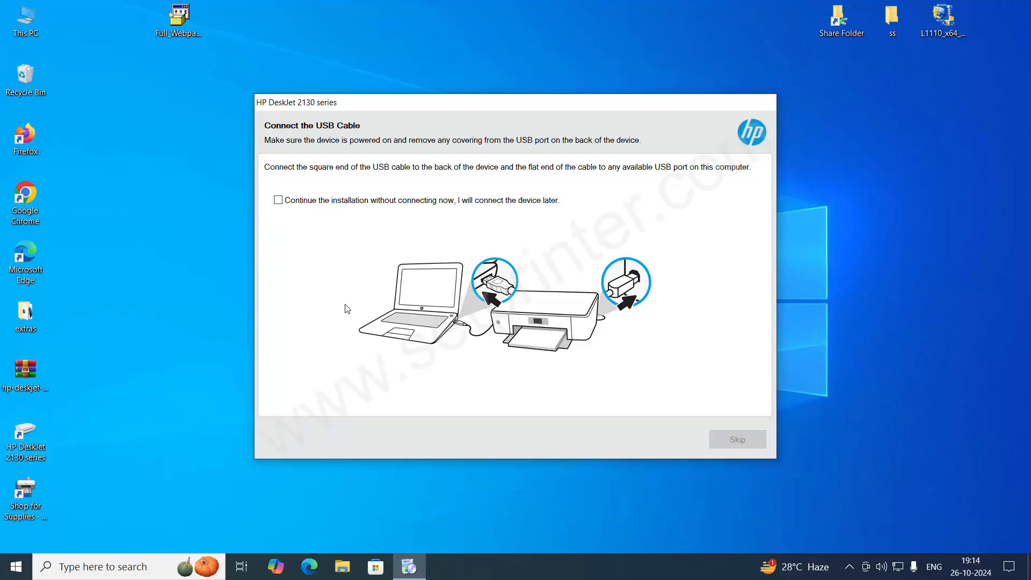
mouse_move(279, 201)
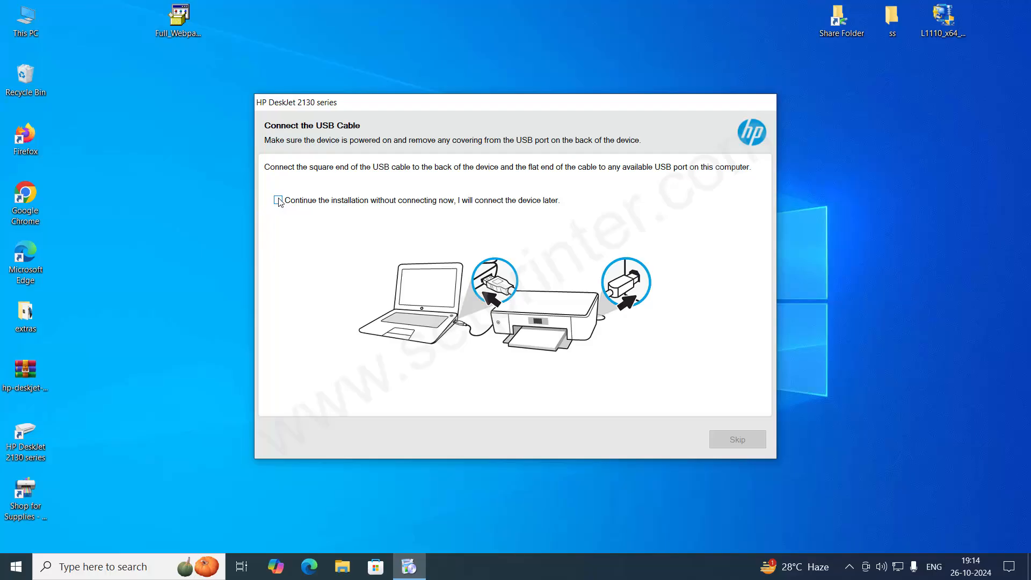
click(277, 200)
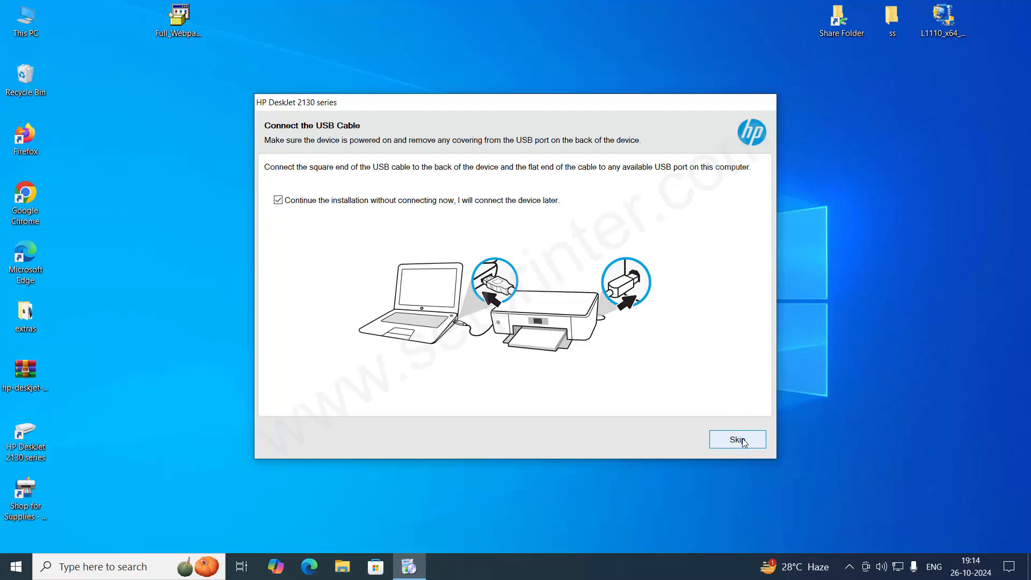
click(737, 439)
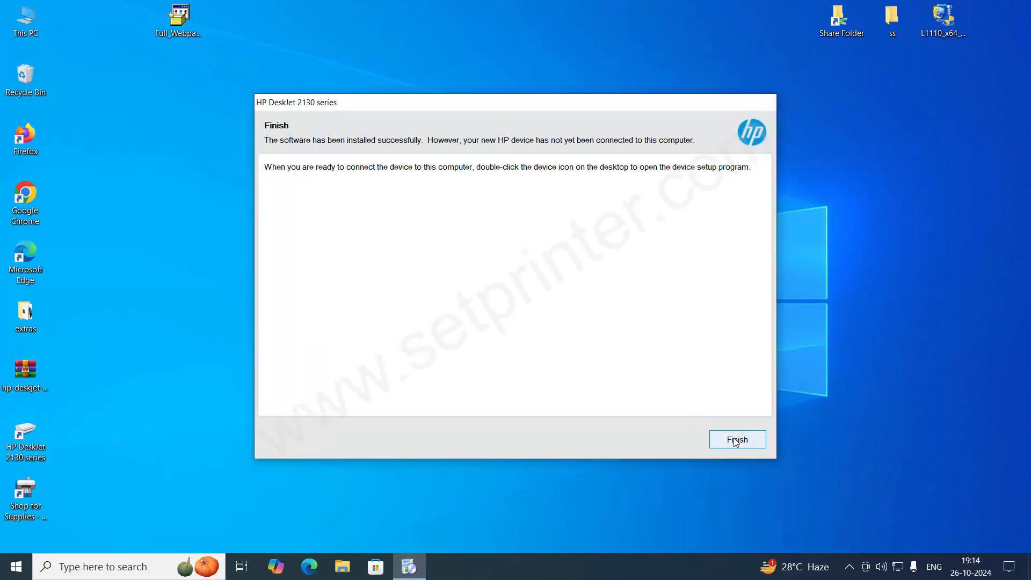
Step: Finish the HP DeskJet 2130 series installer and return to the desktop
click(737, 439)
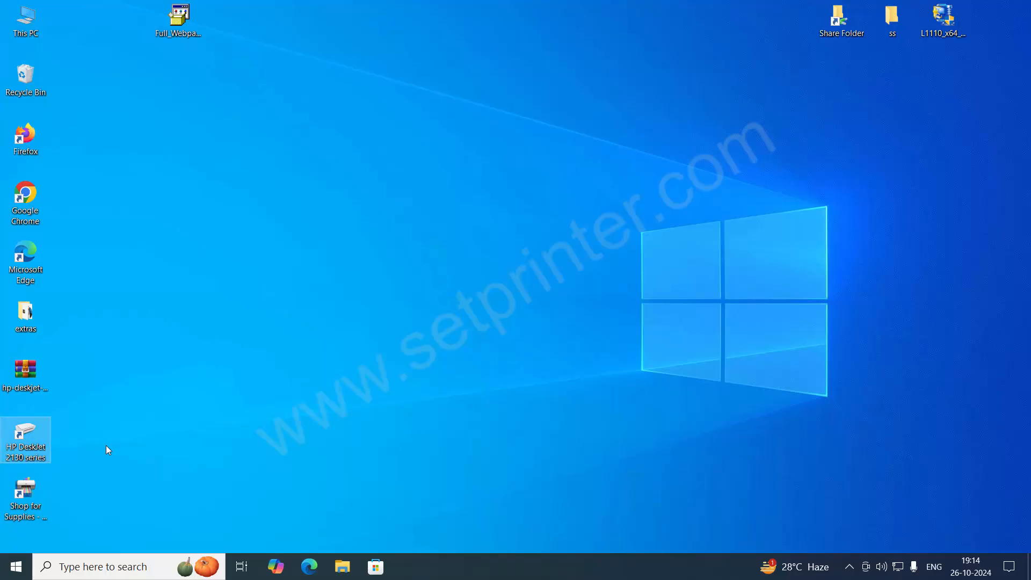
mouse_move(25, 439)
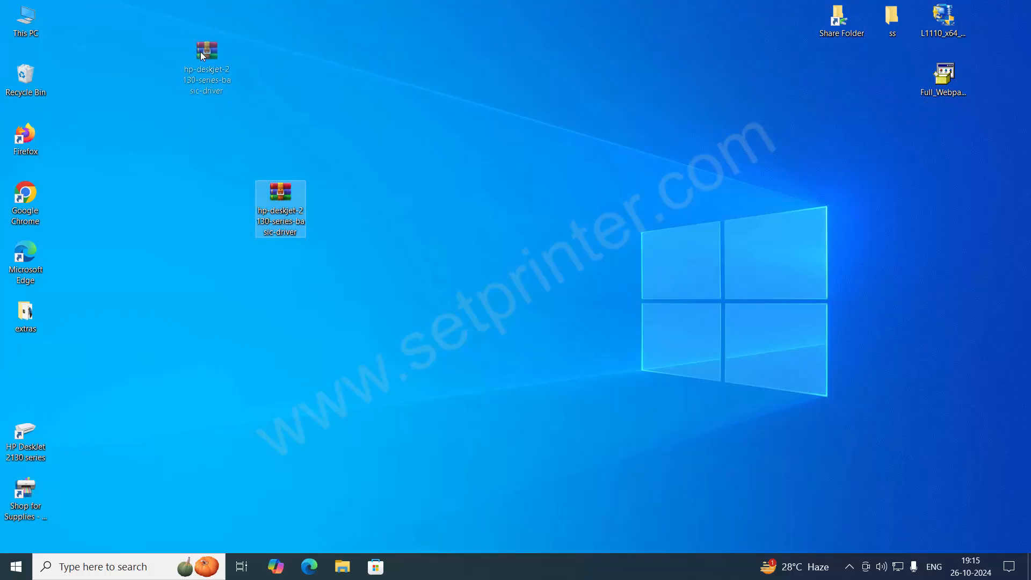
Step: Move the basic driver ZIP to the desktop's top-left and bring up its extraction options
drag(281, 207, 229, 91)
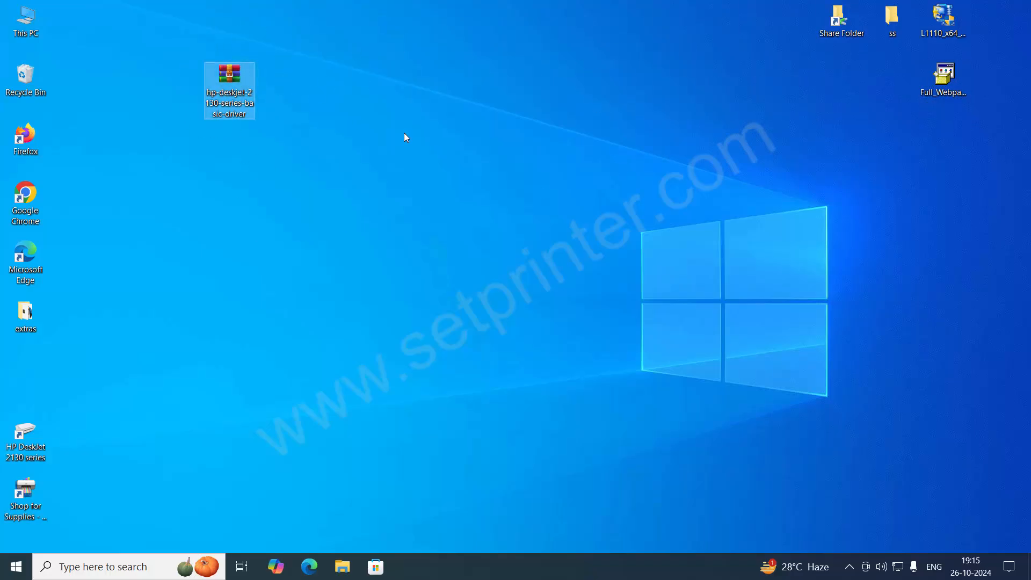
mouse_move(341, 110)
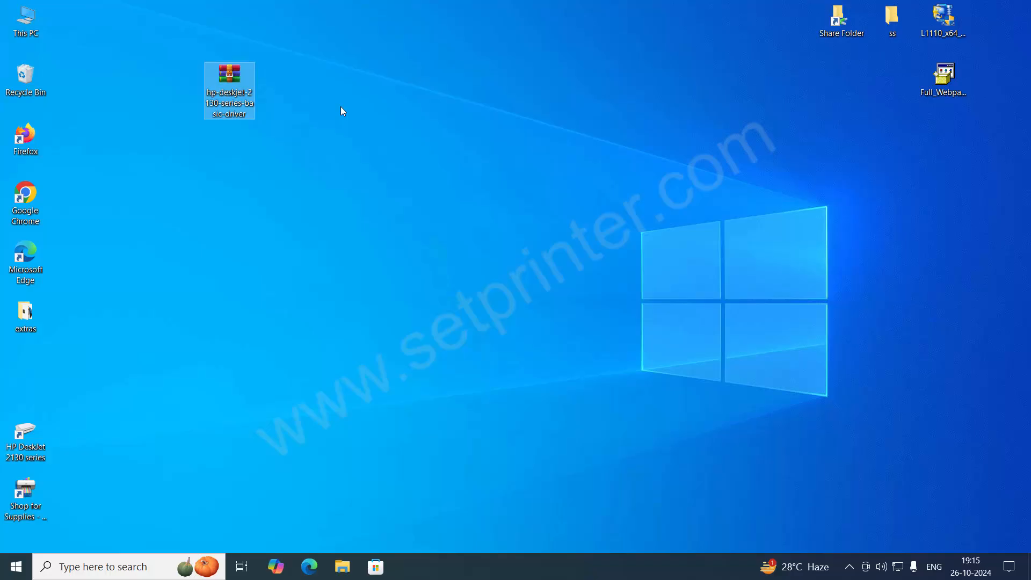
mouse_move(276, 198)
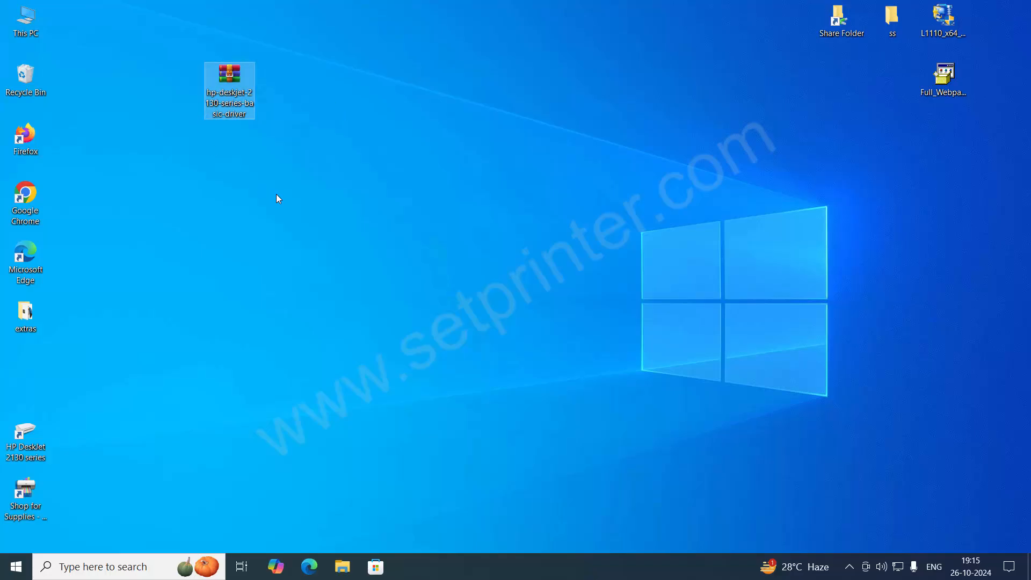
mouse_move(230, 78)
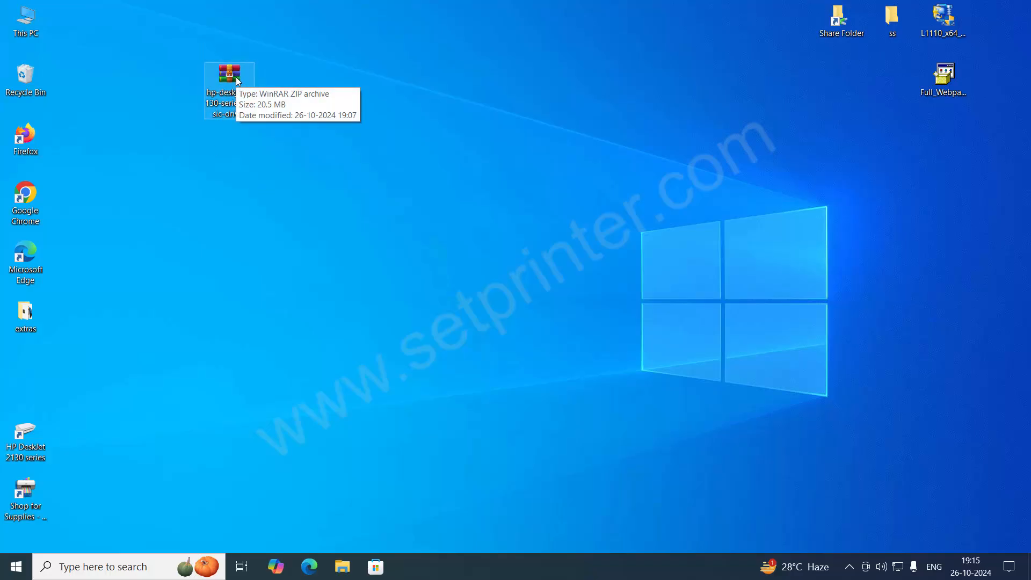
right_click(228, 71)
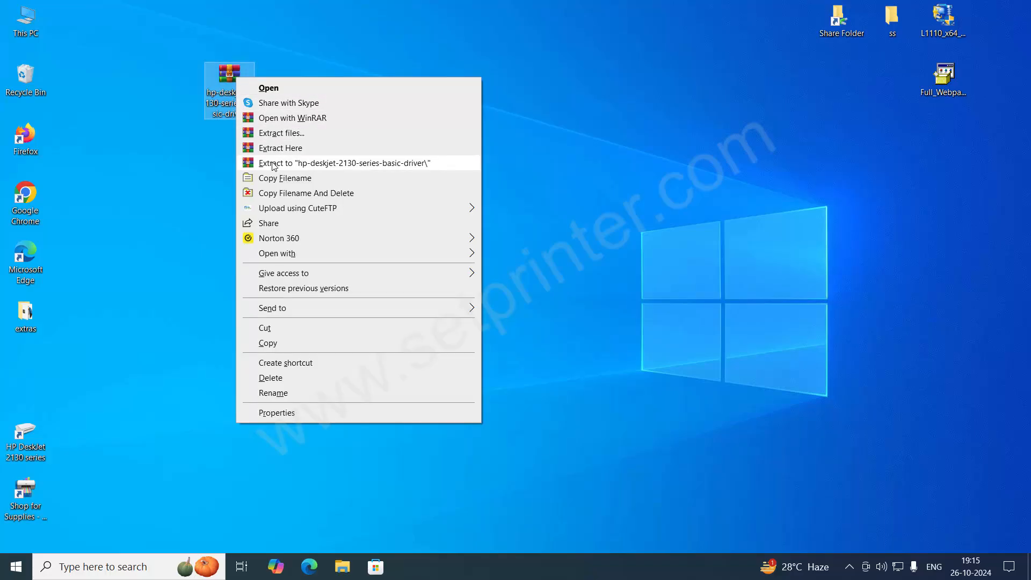
mouse_move(365, 168)
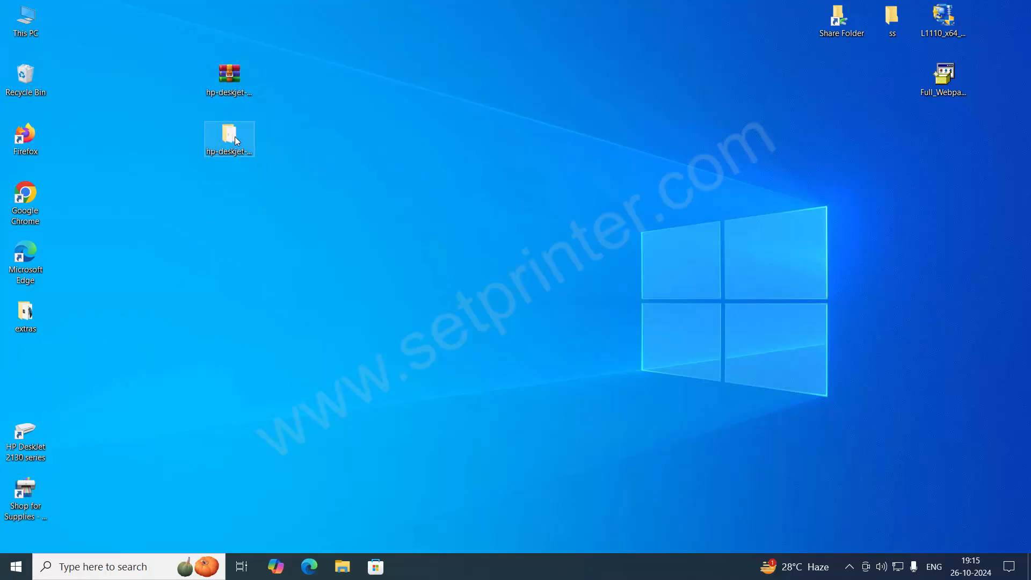
double_click(229, 135)
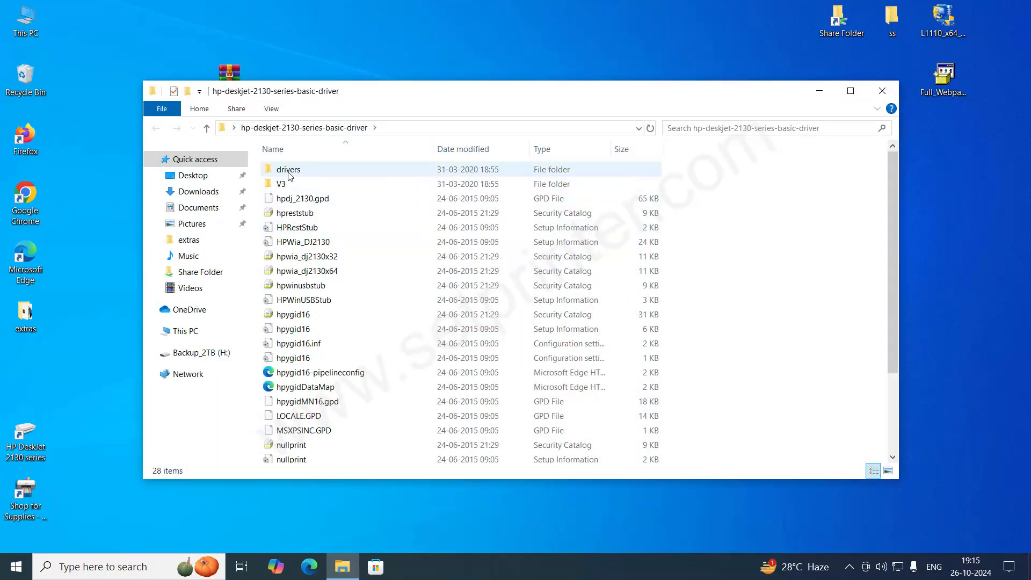
mouse_move(288, 168)
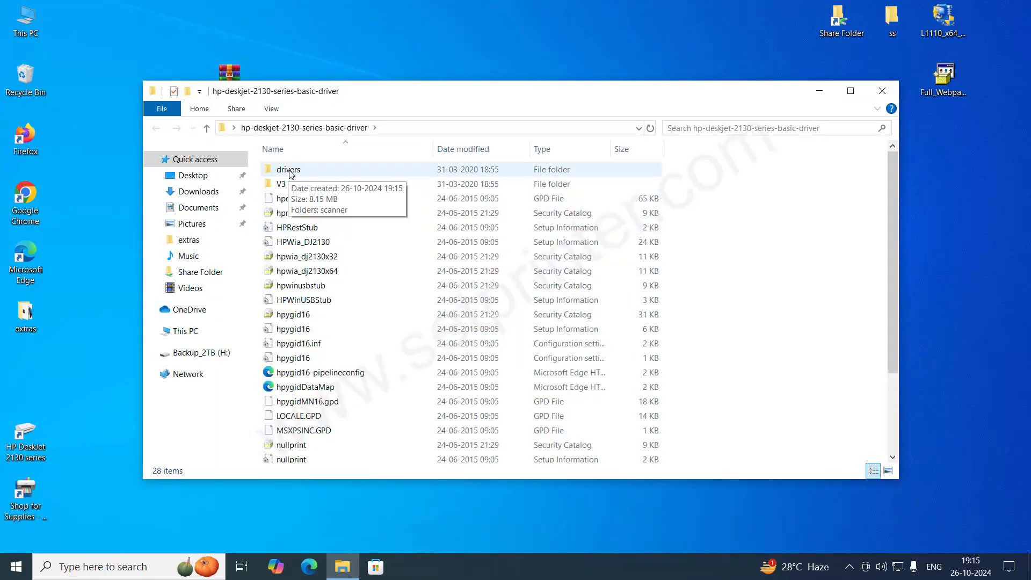
click(303, 344)
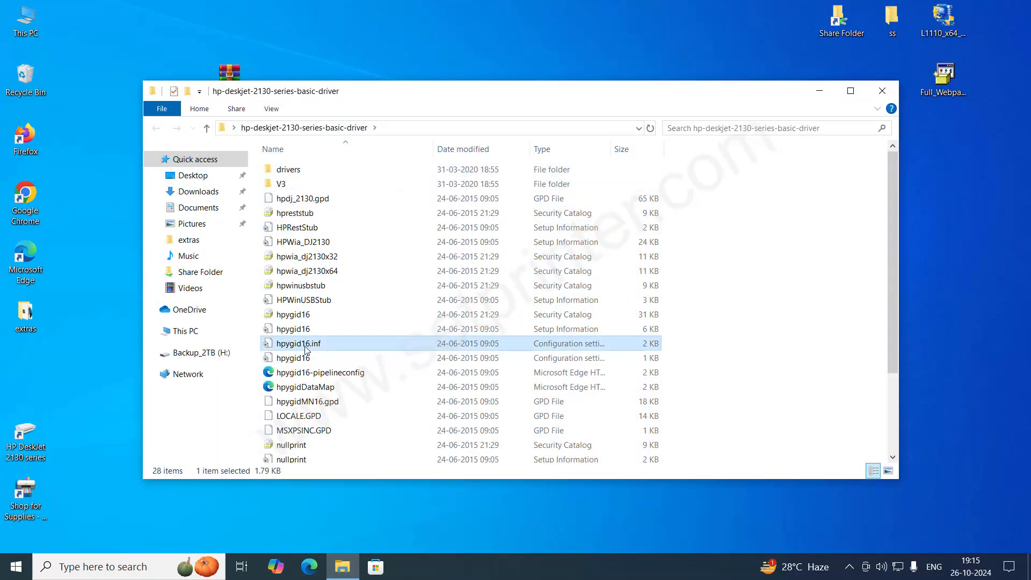
mouse_move(340, 349)
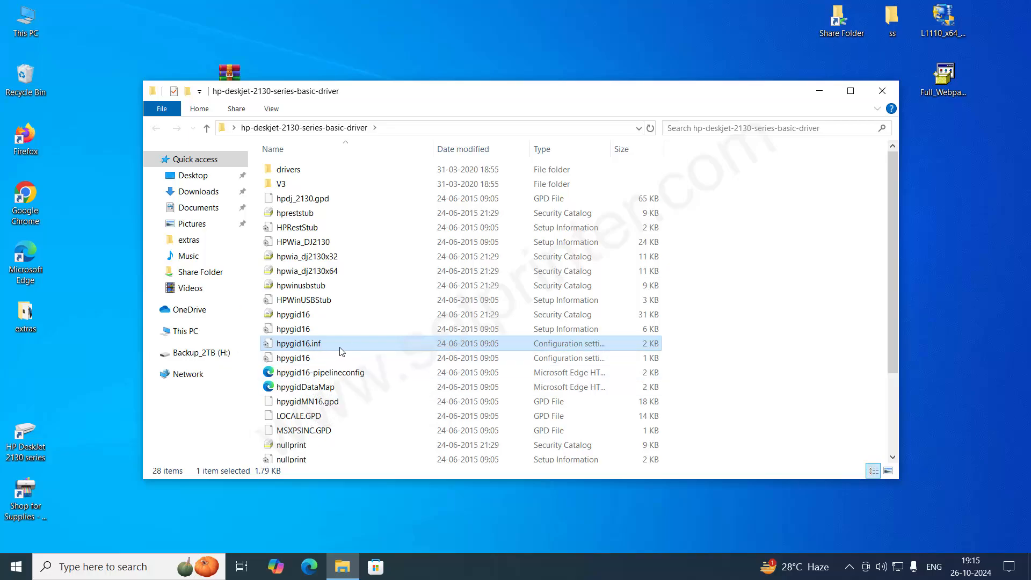
mouse_move(322, 347)
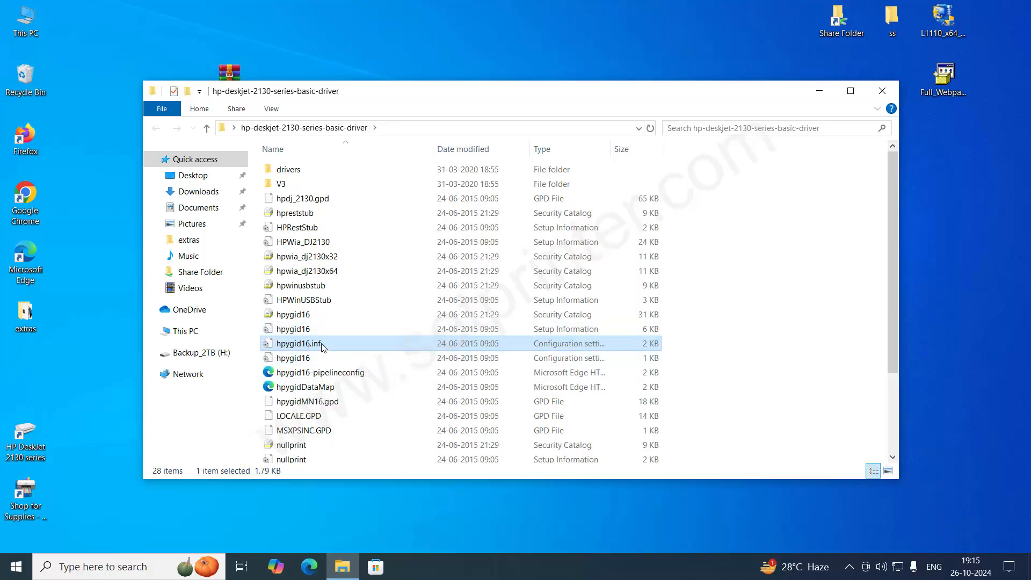
mouse_move(334, 304)
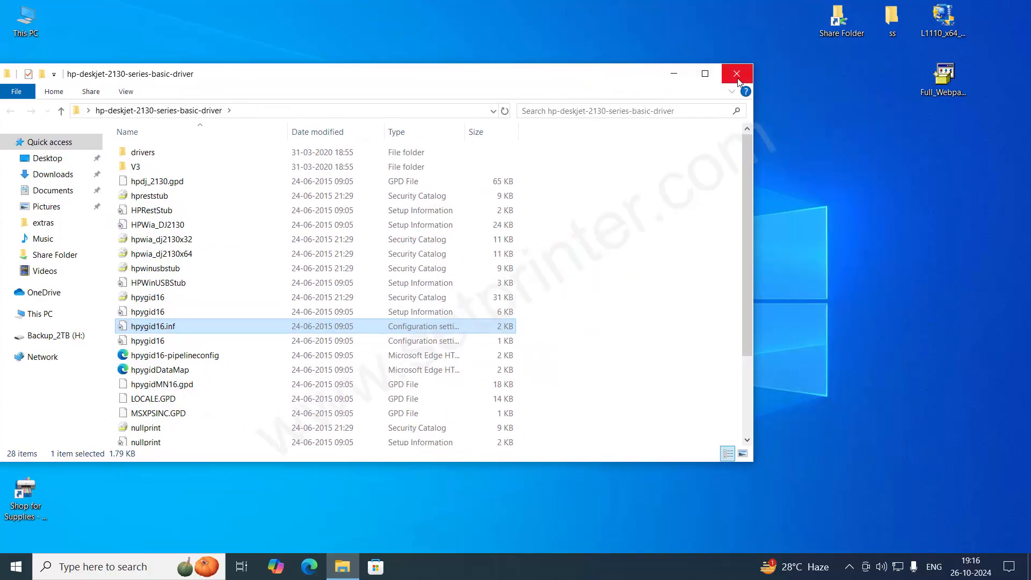
mouse_move(736, 73)
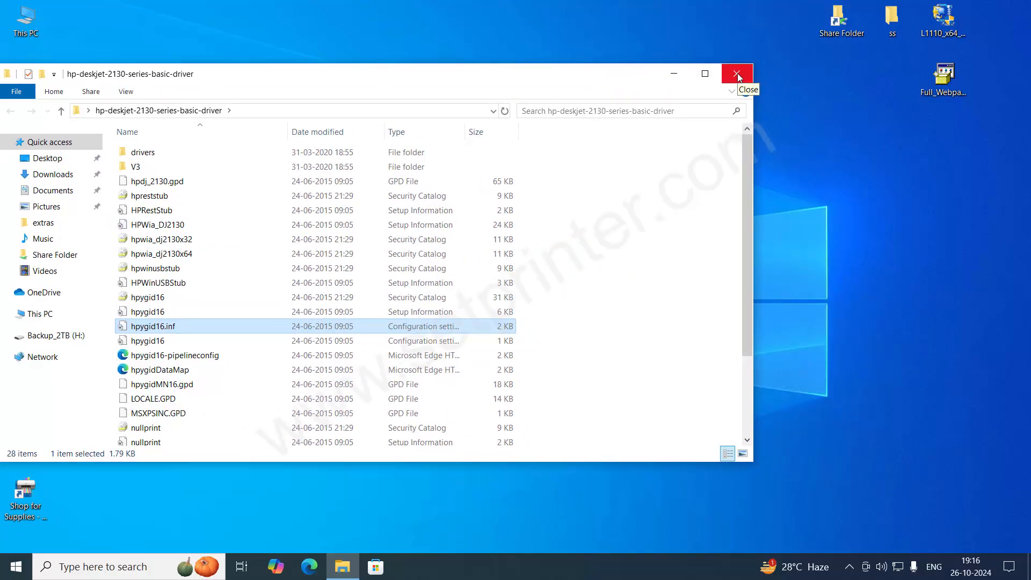
click(737, 74)
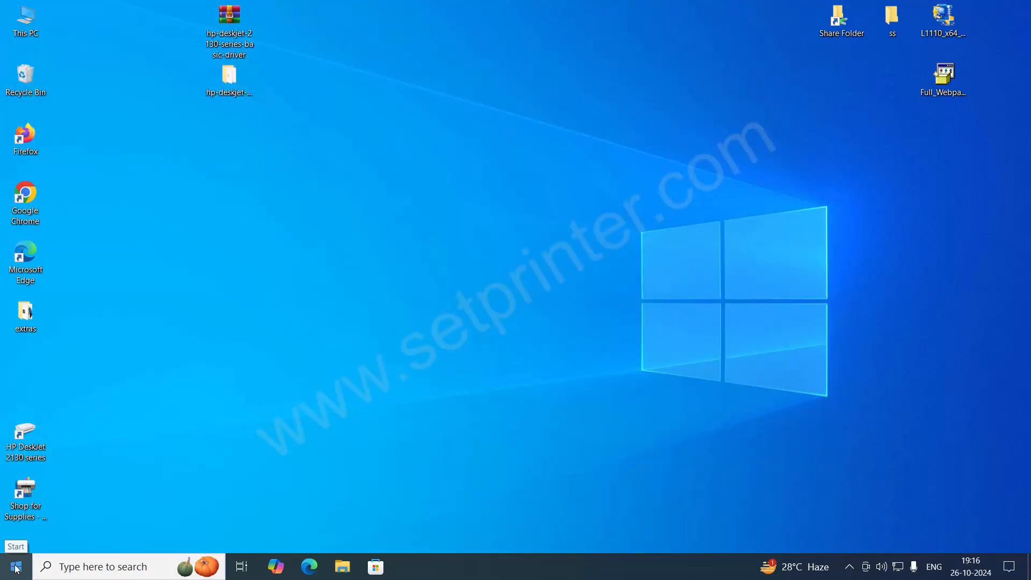
Step: Open Windows Settings from the expanded Start menu rail
click(16, 566)
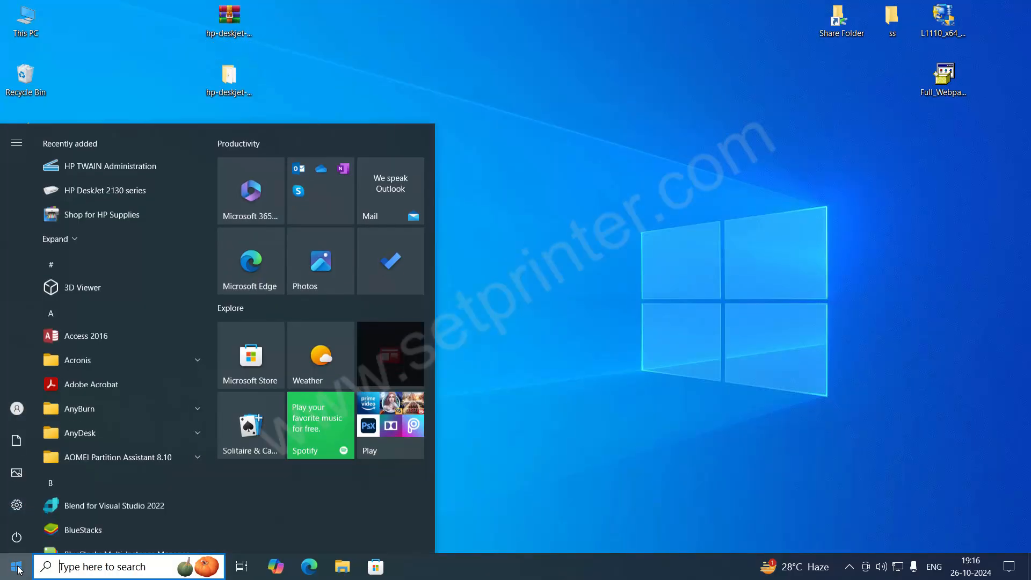
click(16, 143)
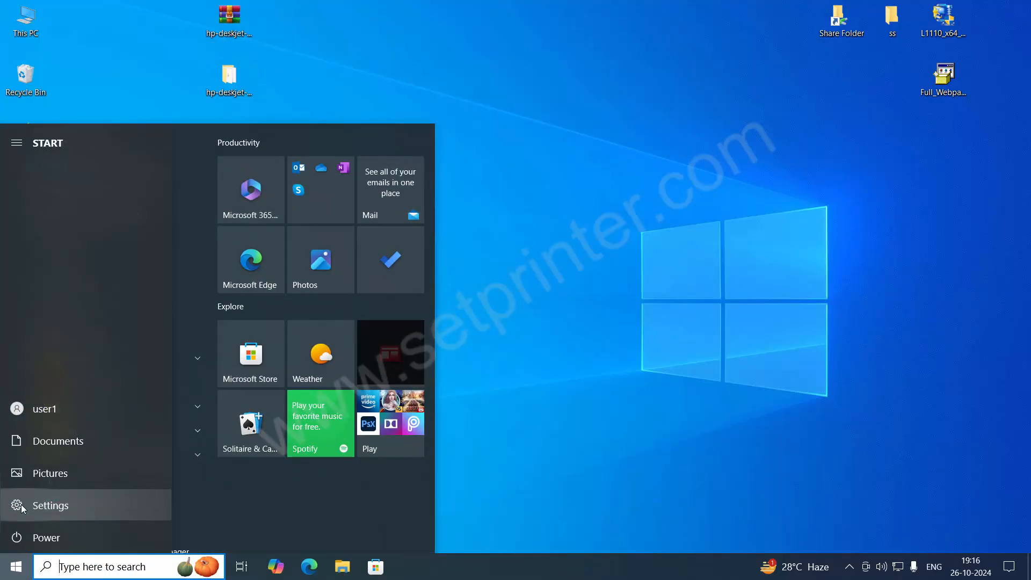
click(50, 505)
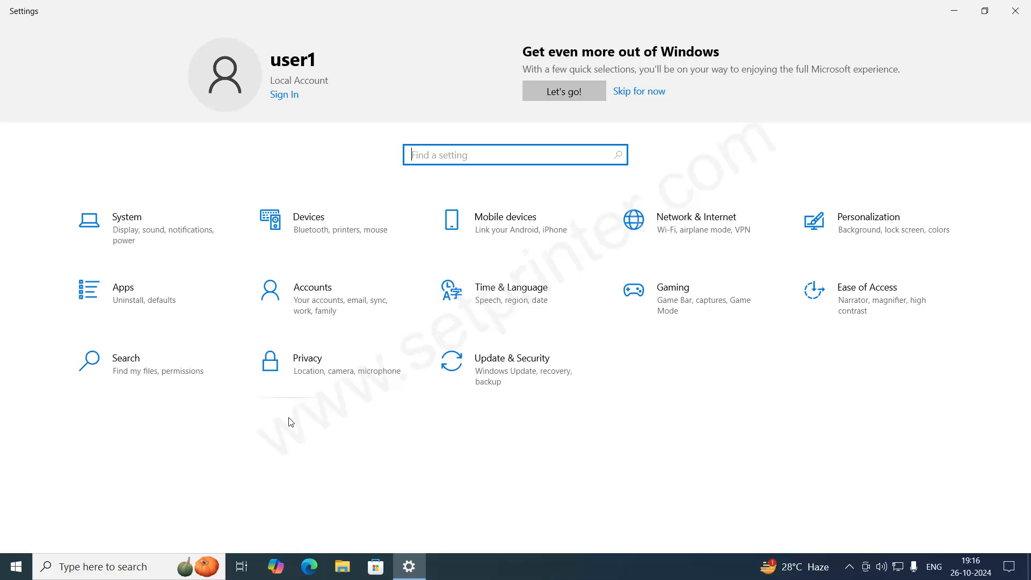
mouse_move(306, 239)
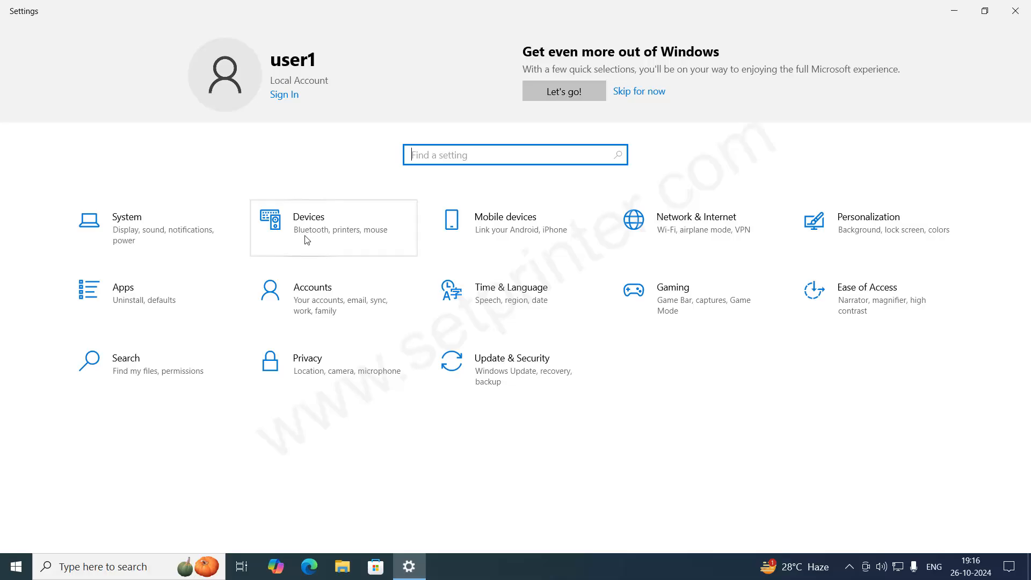
mouse_move(304, 233)
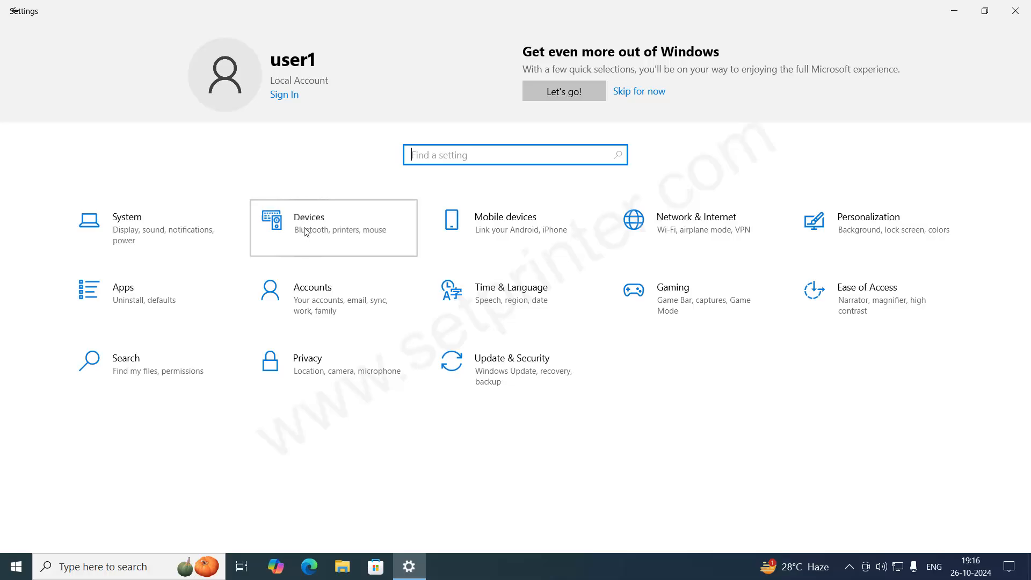
Step: Enter the Devices section of Windows Settings
click(309, 228)
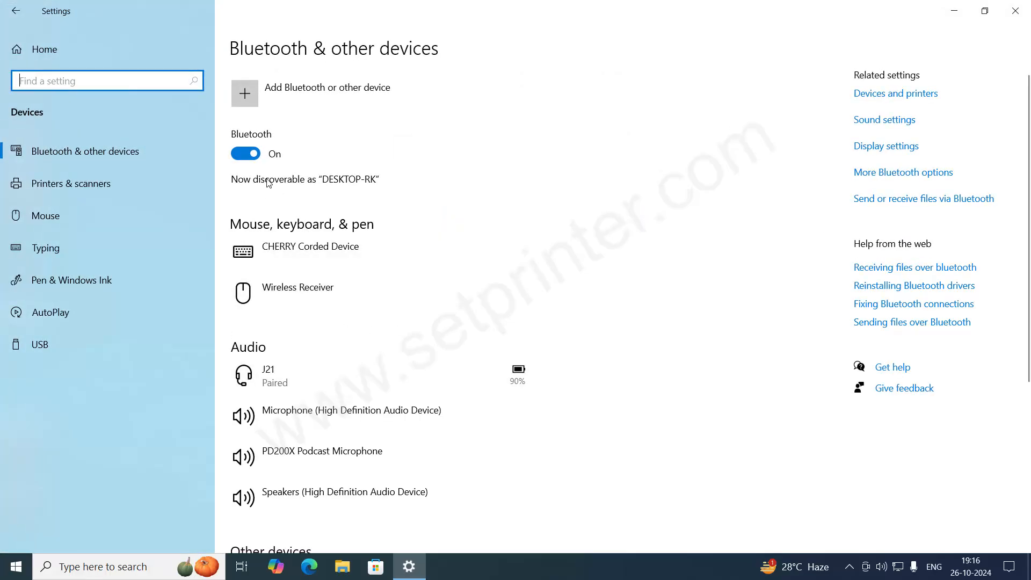
mouse_move(72, 182)
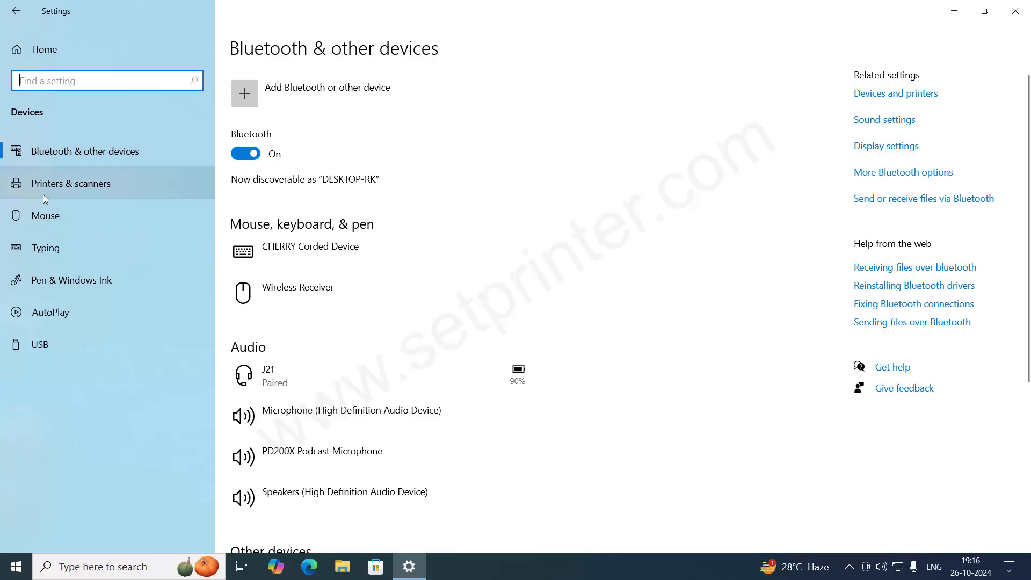
Step: From Printers & scanners, start adding a printer and choose 'The printer that I want isn't listed'
click(79, 183)
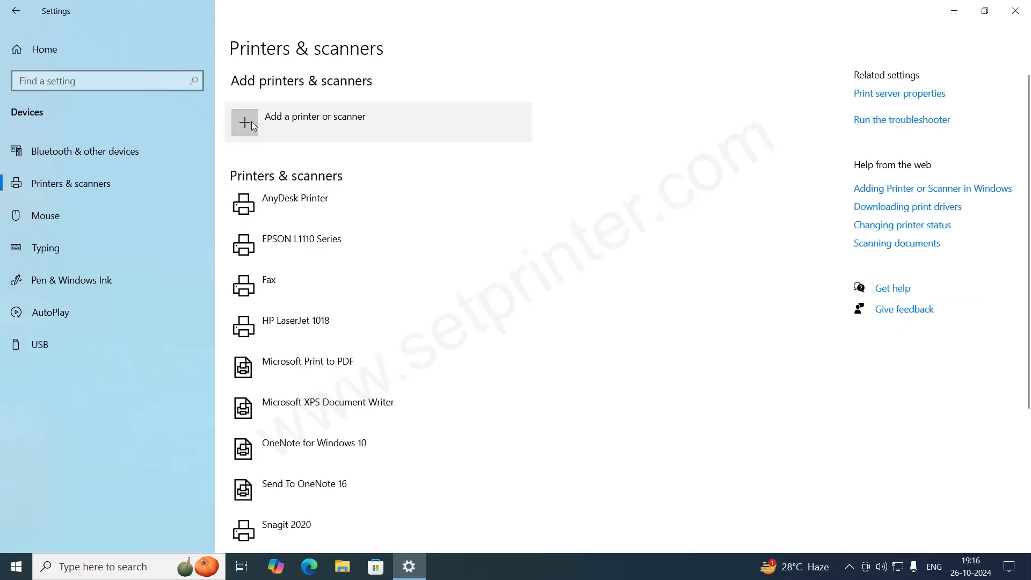
click(315, 122)
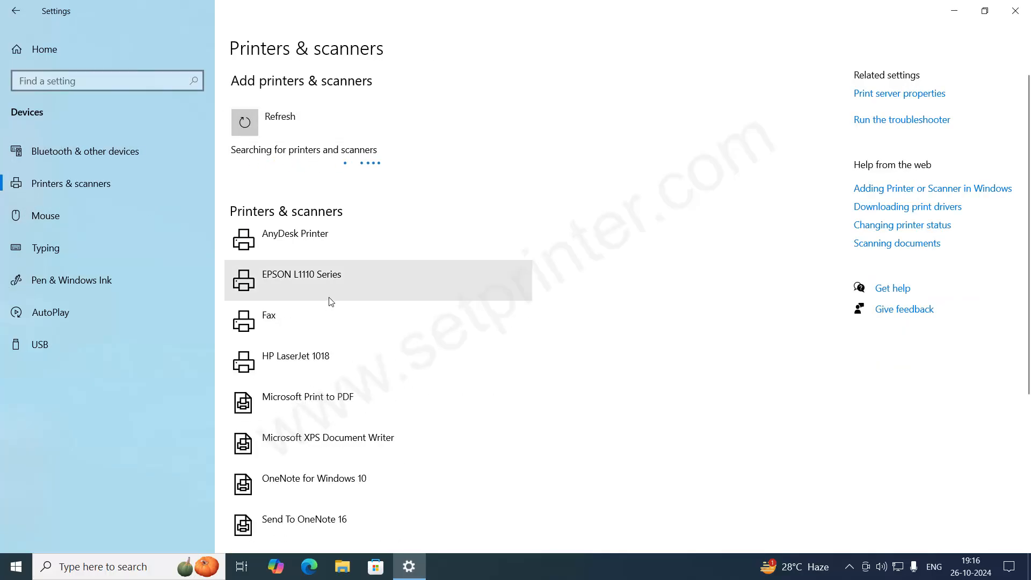
mouse_move(303, 189)
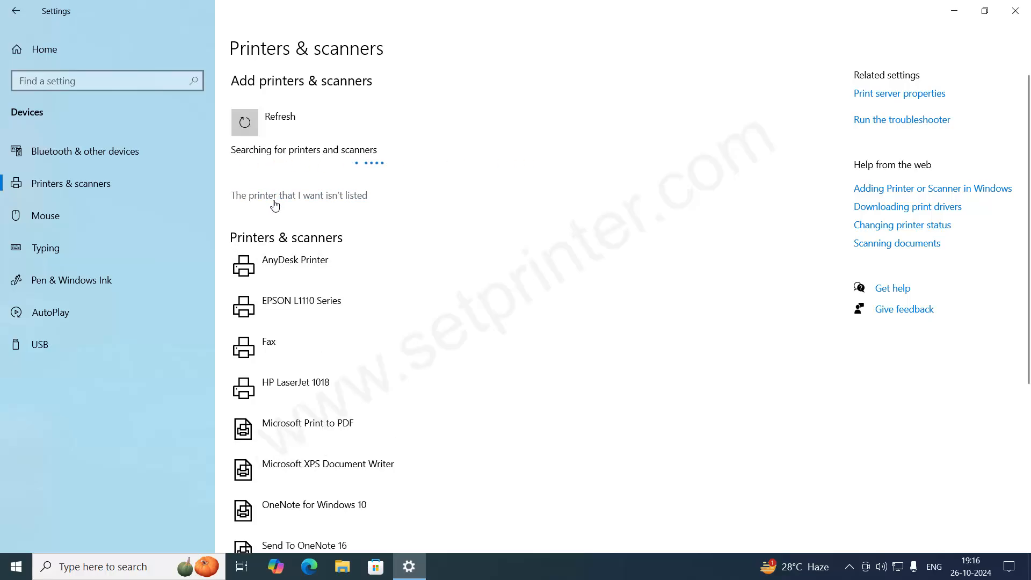
mouse_move(322, 203)
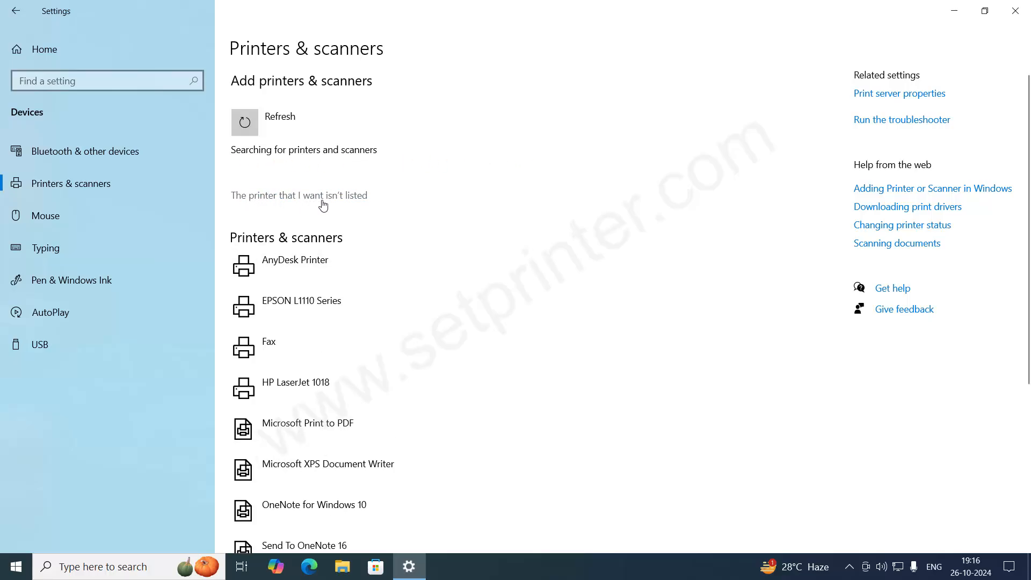
click(298, 195)
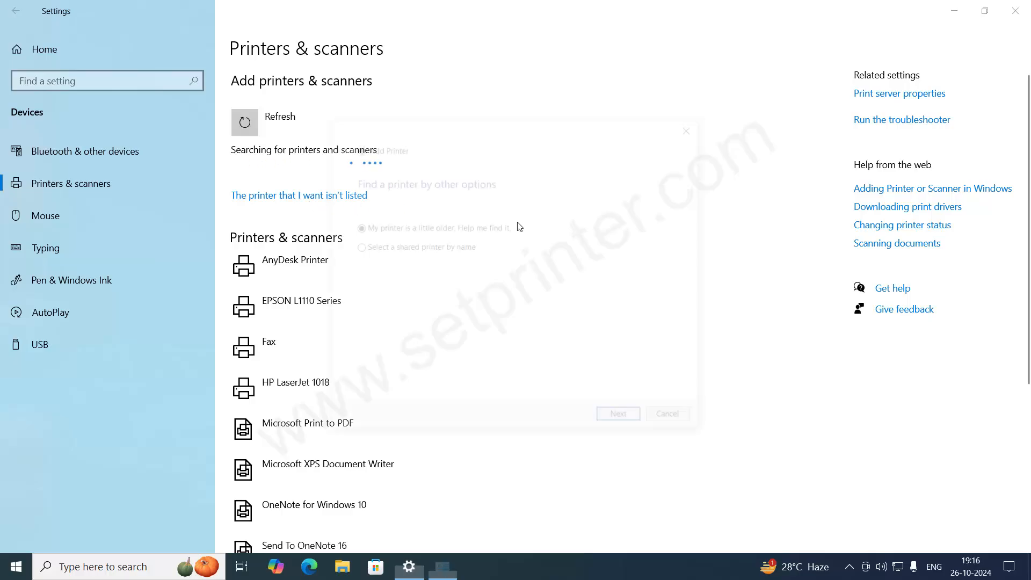
Step: Add a local printer manually using the existing USB001 (Virtual Printer Port for USB) port
click(299, 196)
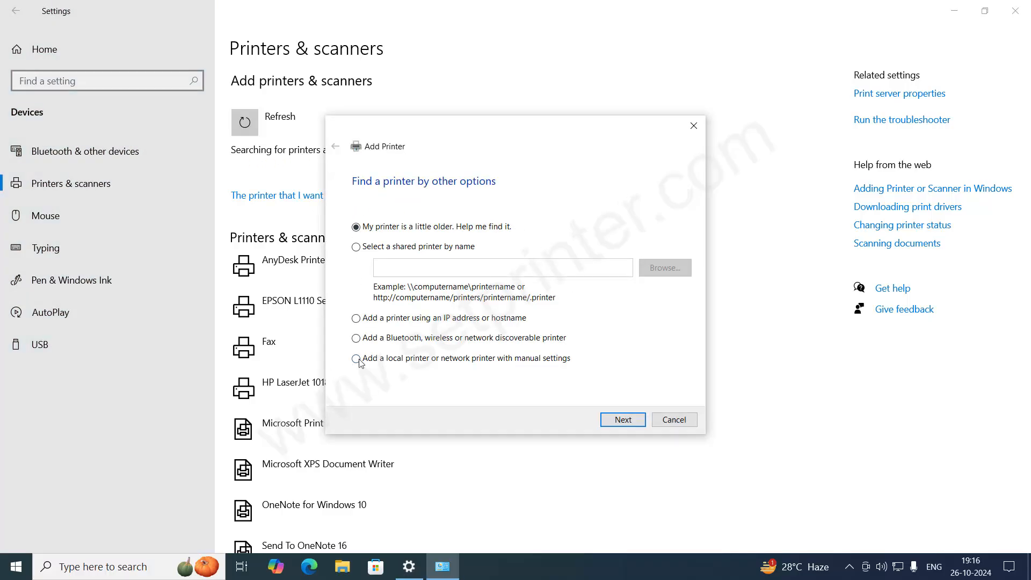
click(356, 358)
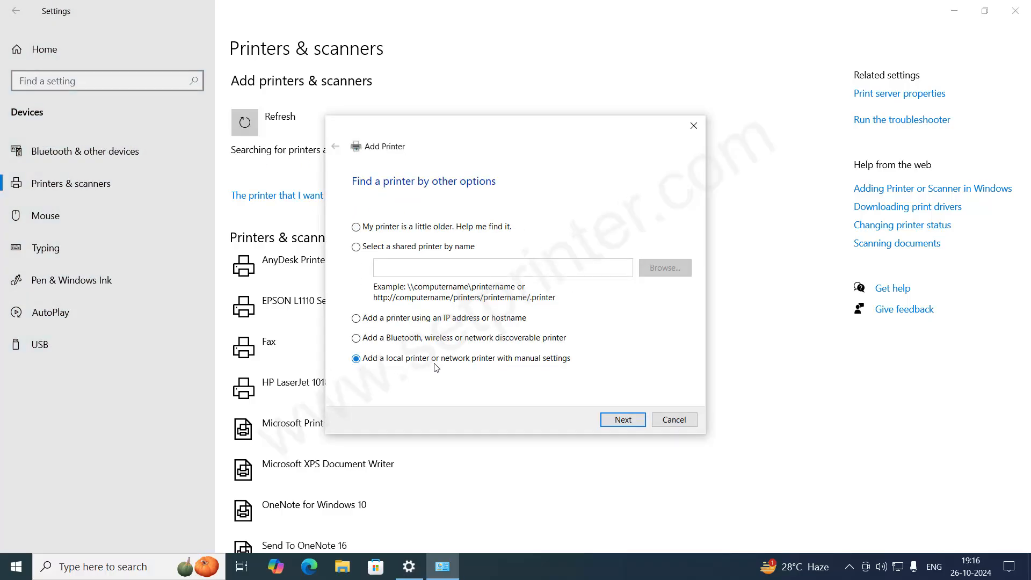
mouse_move(558, 369)
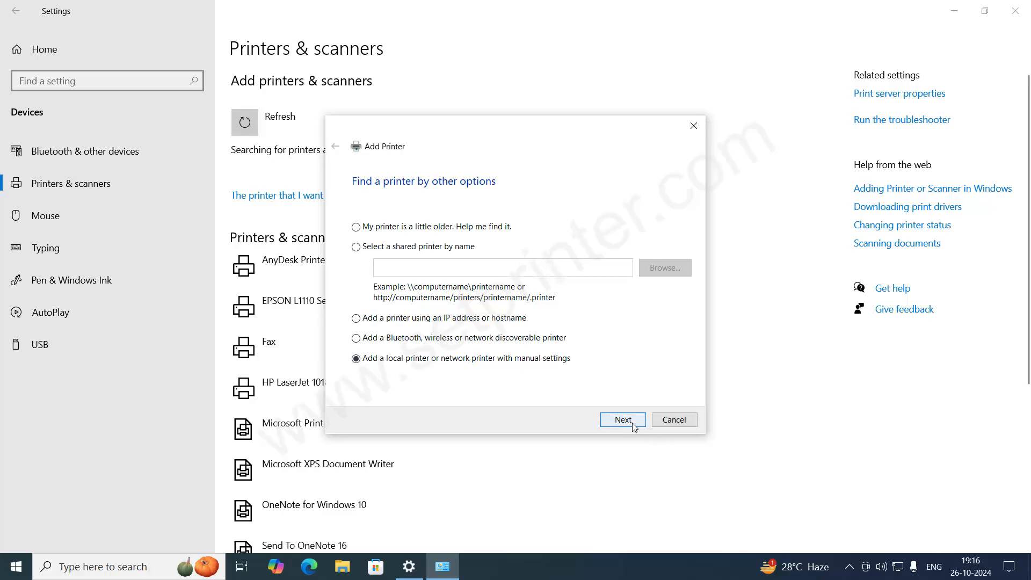
click(622, 420)
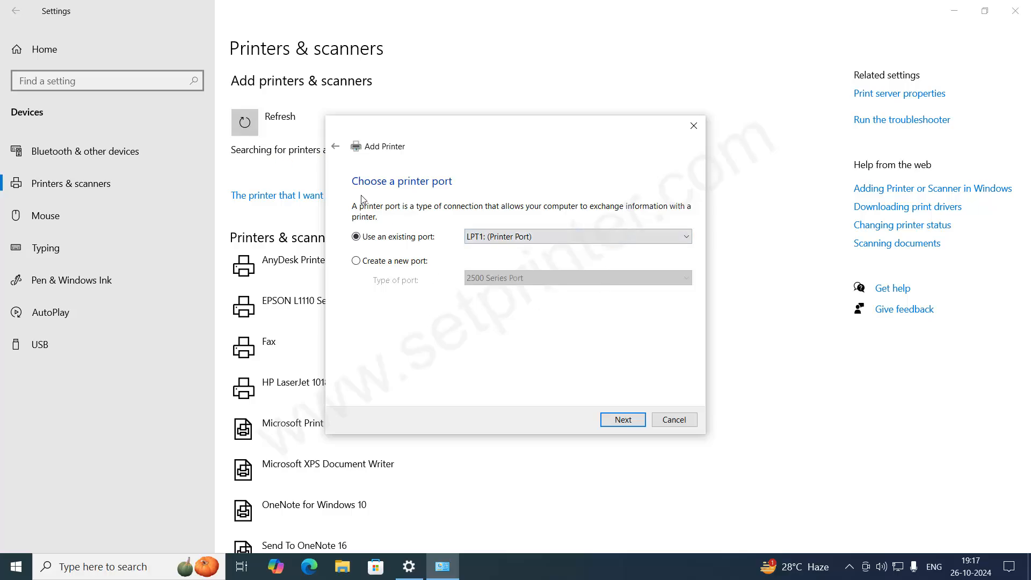
mouse_move(459, 192)
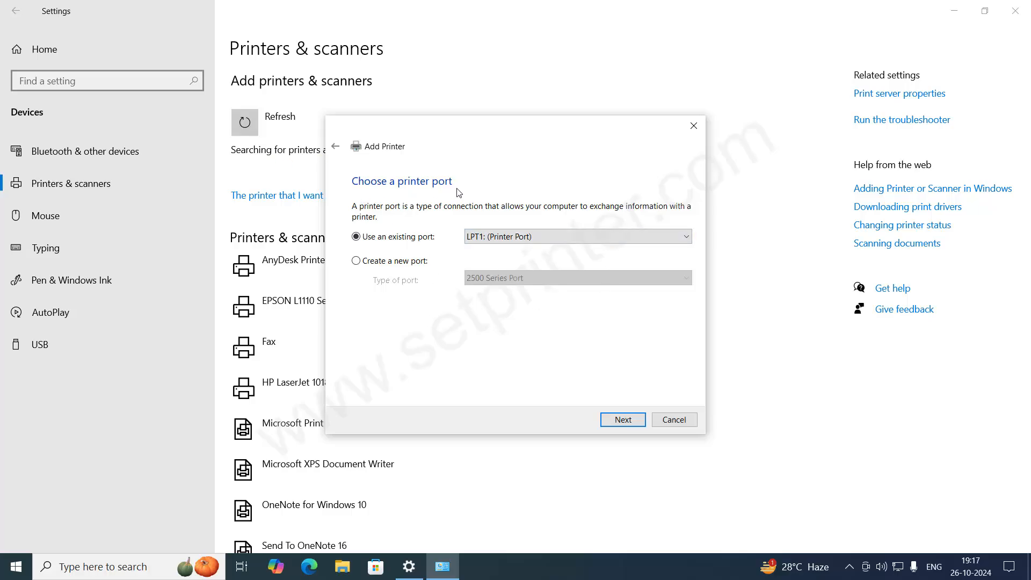
mouse_move(483, 204)
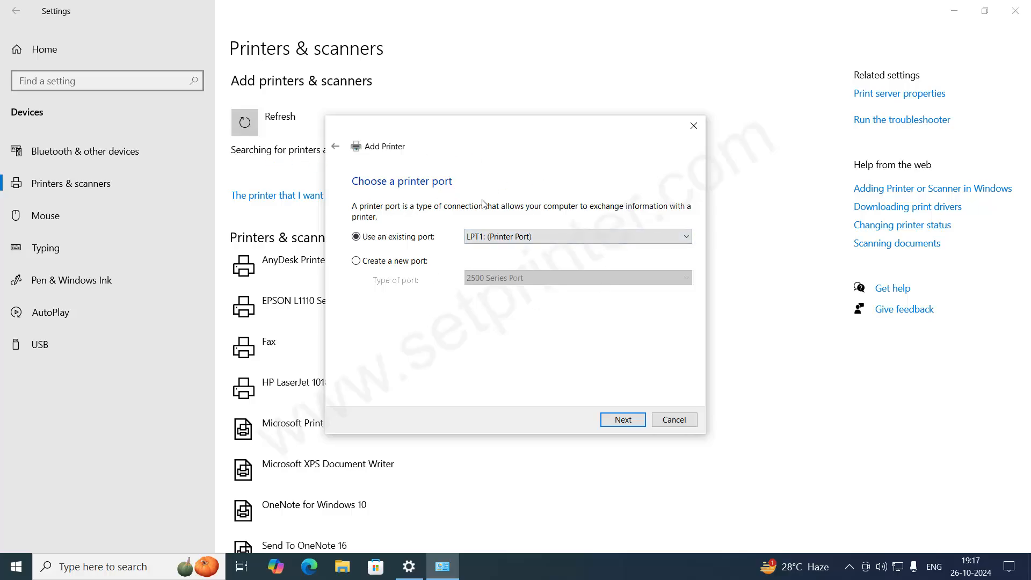
mouse_move(461, 317)
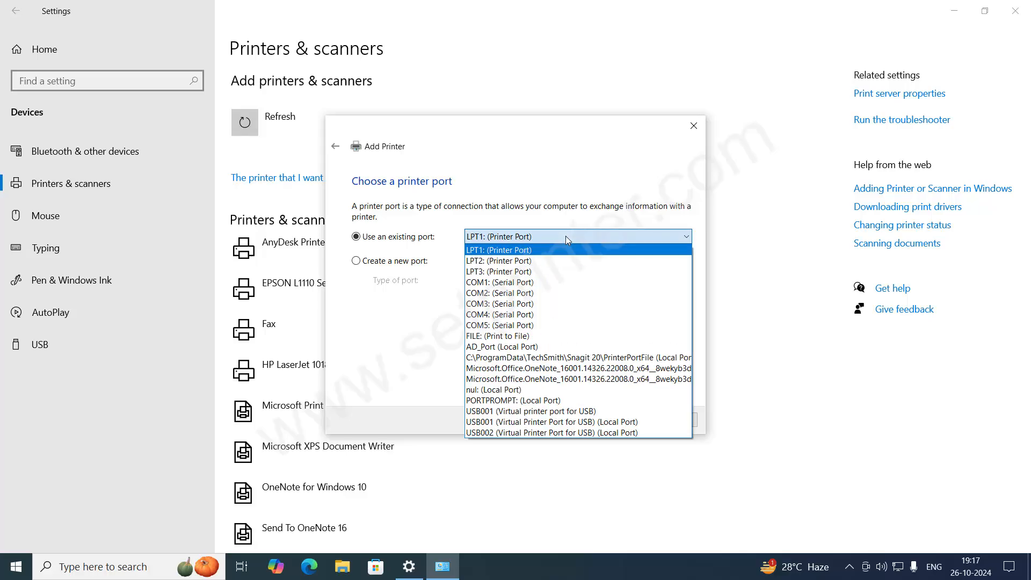
click(527, 421)
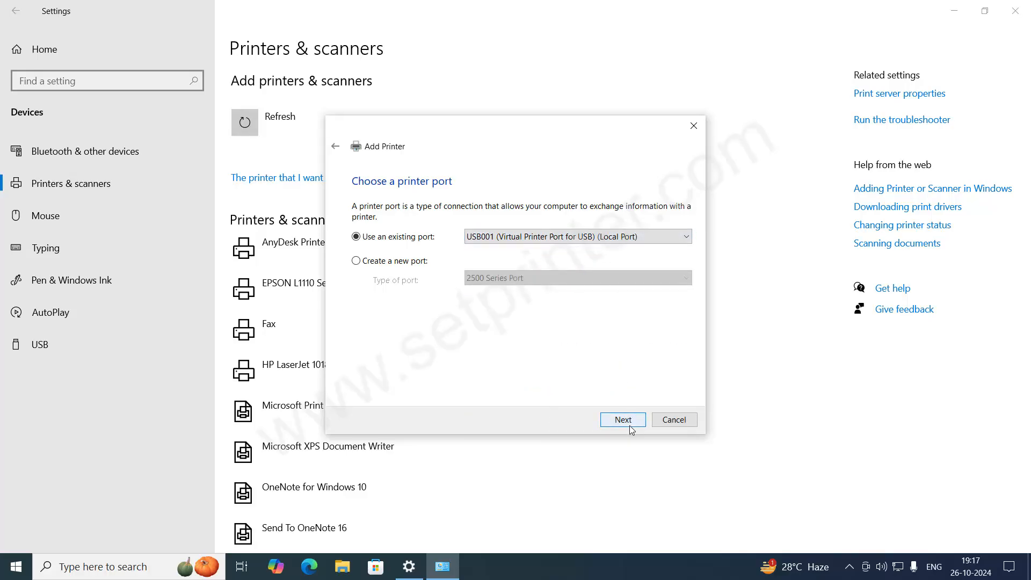
Step: Proceed to driver installation and choose Have Disk to install from manufacturer files
click(622, 420)
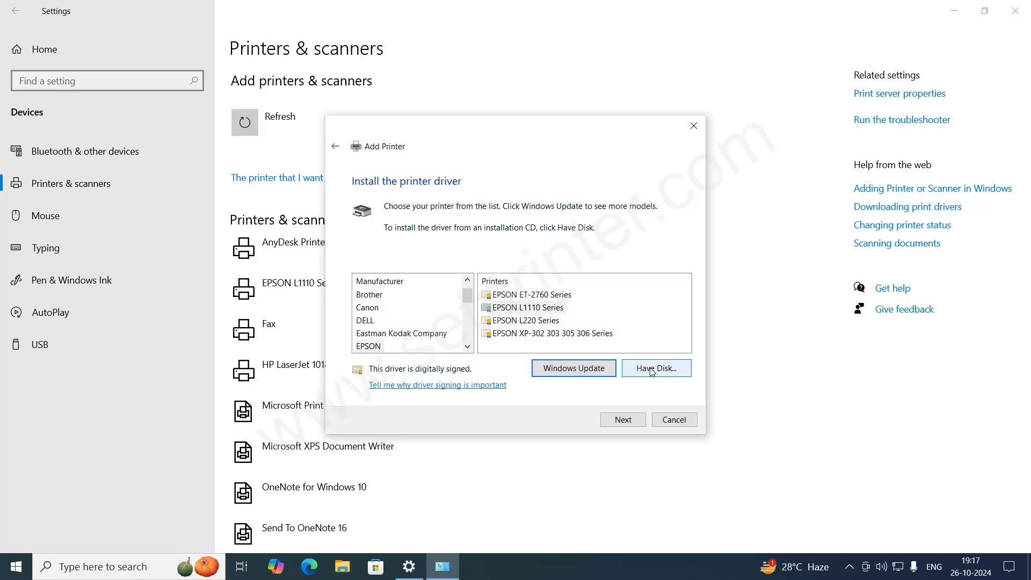
click(656, 367)
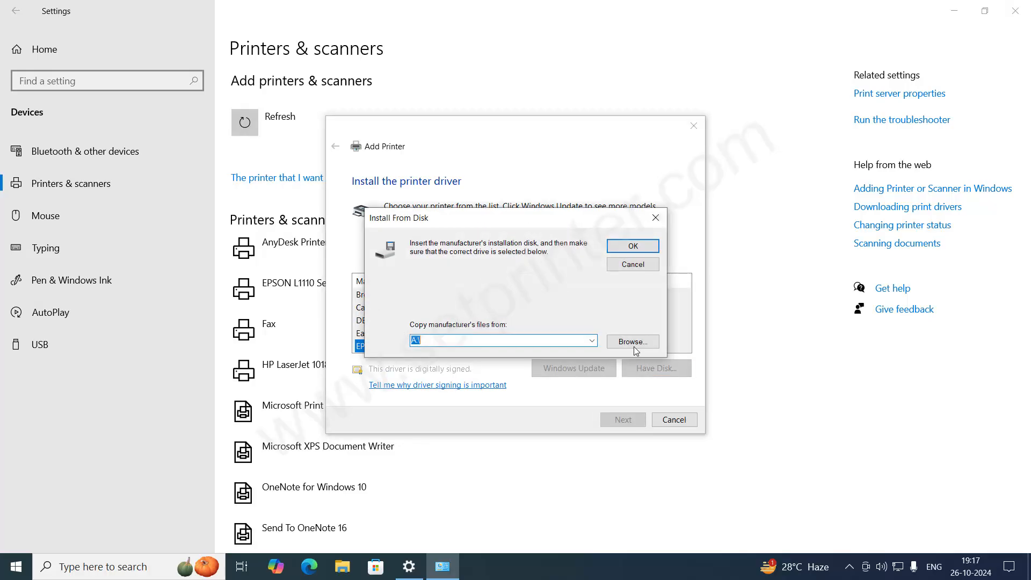
mouse_move(648, 374)
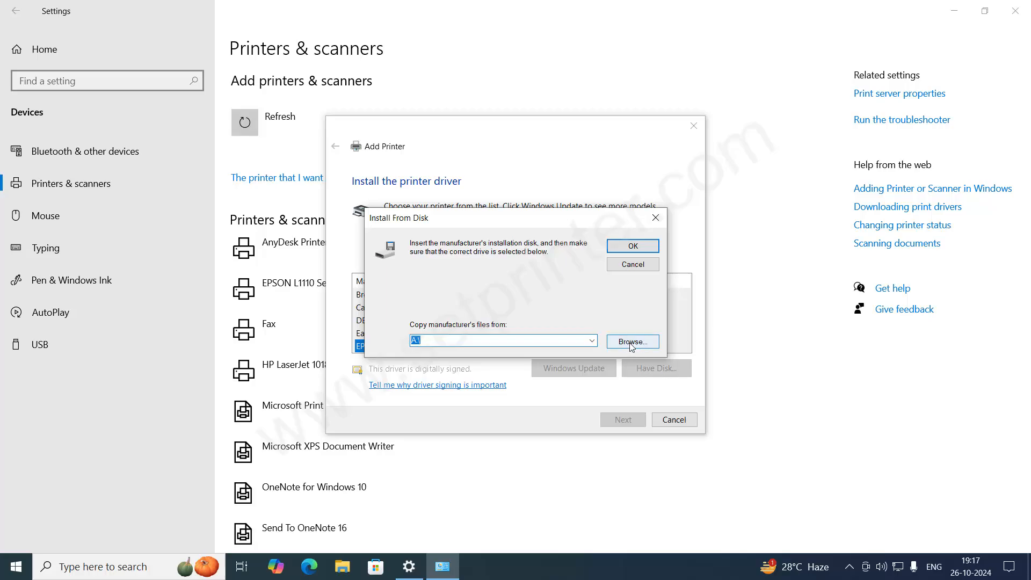
Step: Browse to Desktop's hp-deskjet-2130-series-basic-driver folder and choose hpygid16.inf as the driver source
click(630, 341)
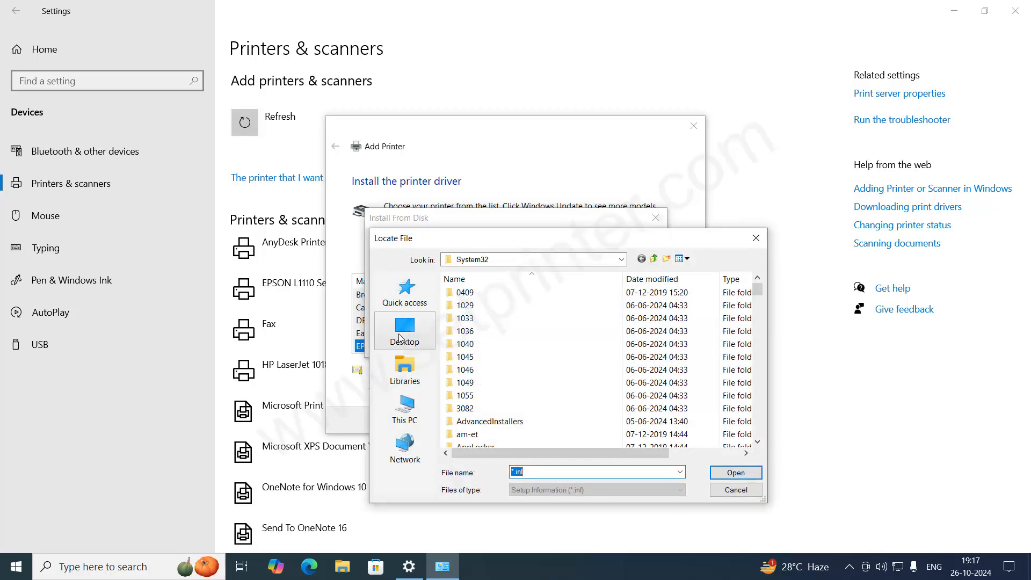
mouse_move(404, 328)
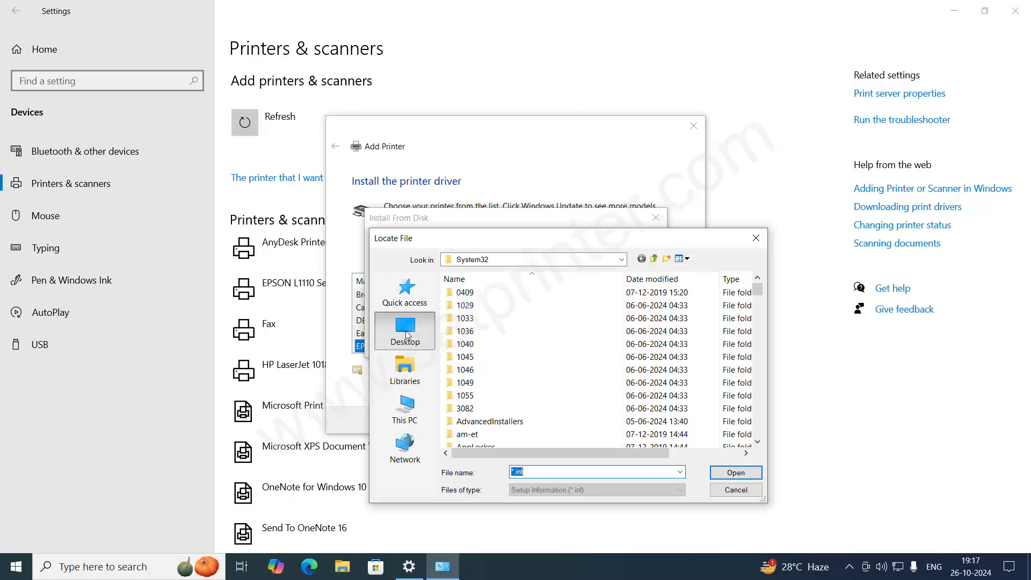
click(404, 331)
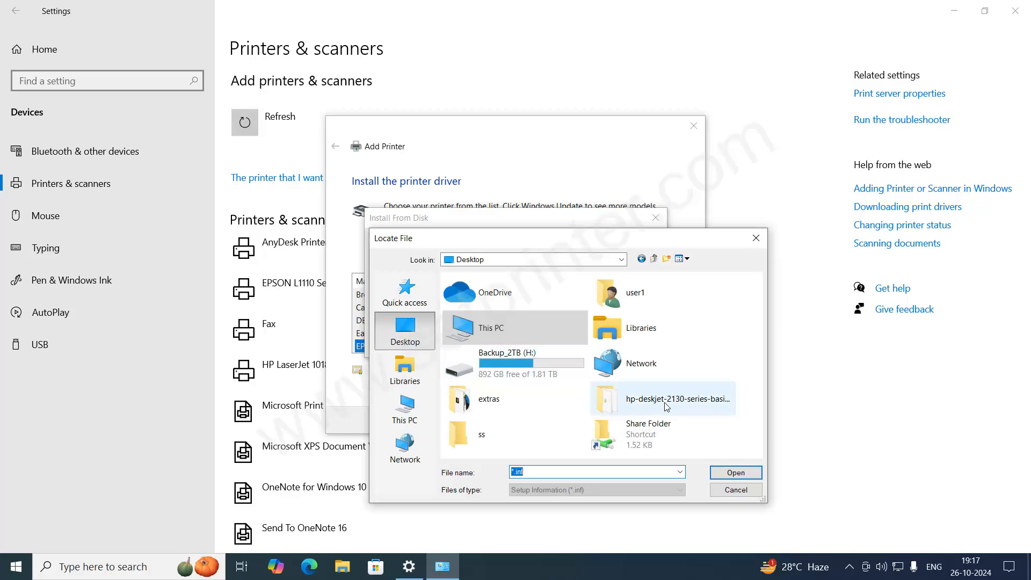
double_click(662, 398)
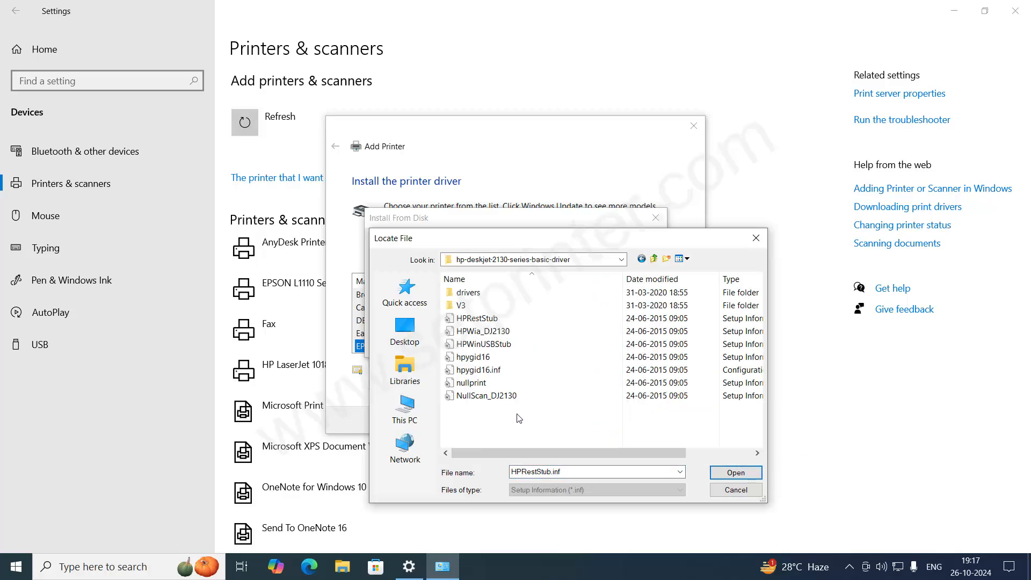
click(477, 369)
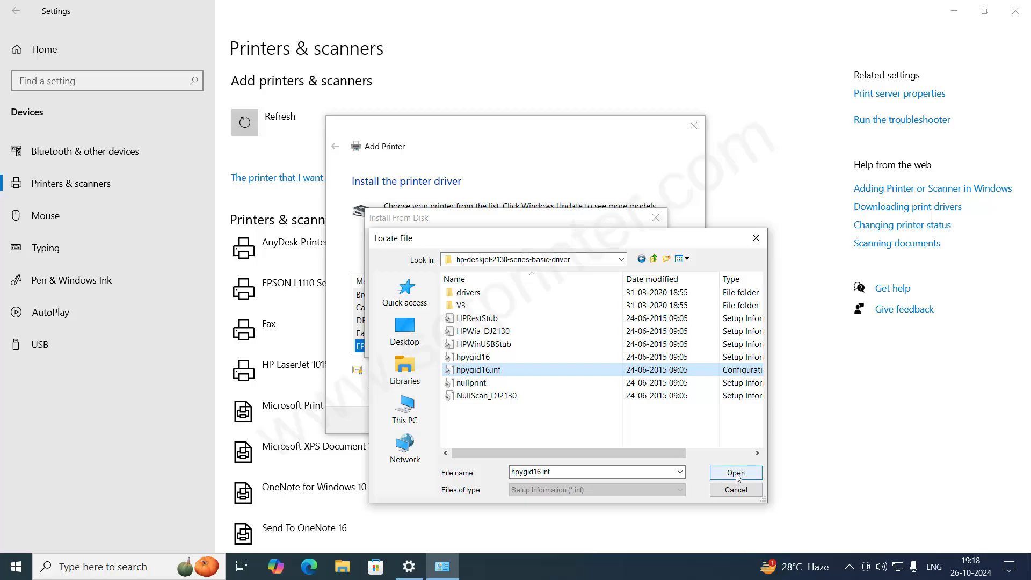
click(735, 473)
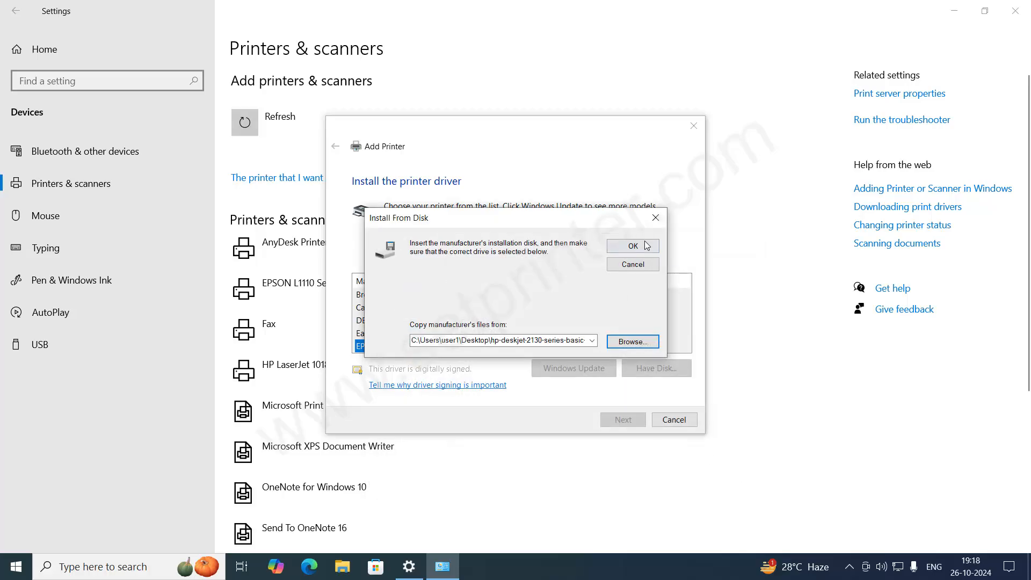
Step: Accept the driver location, install HP DeskJet 2130 series with its suggested name, unshared
click(631, 245)
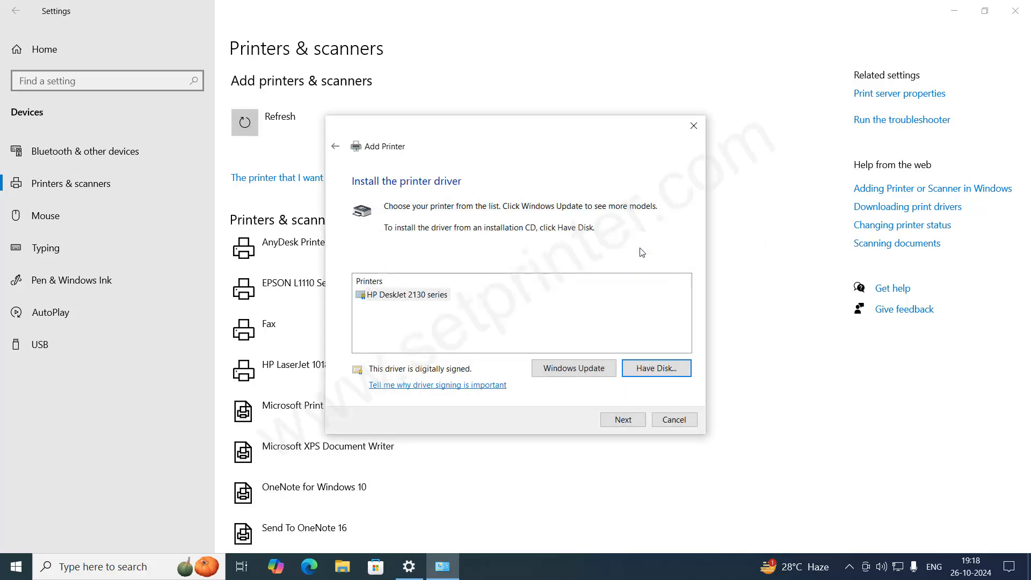
mouse_move(396, 300)
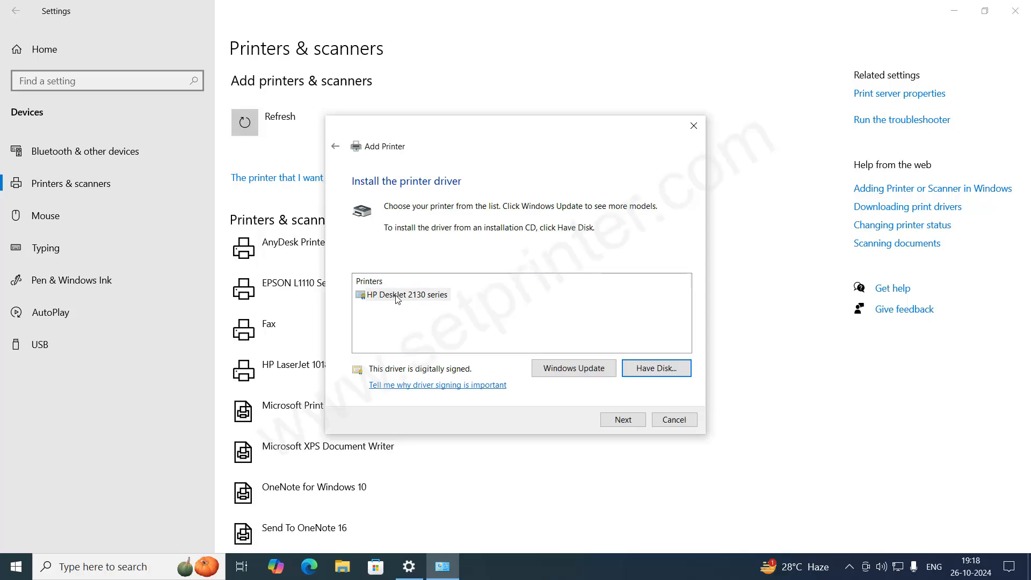
click(406, 295)
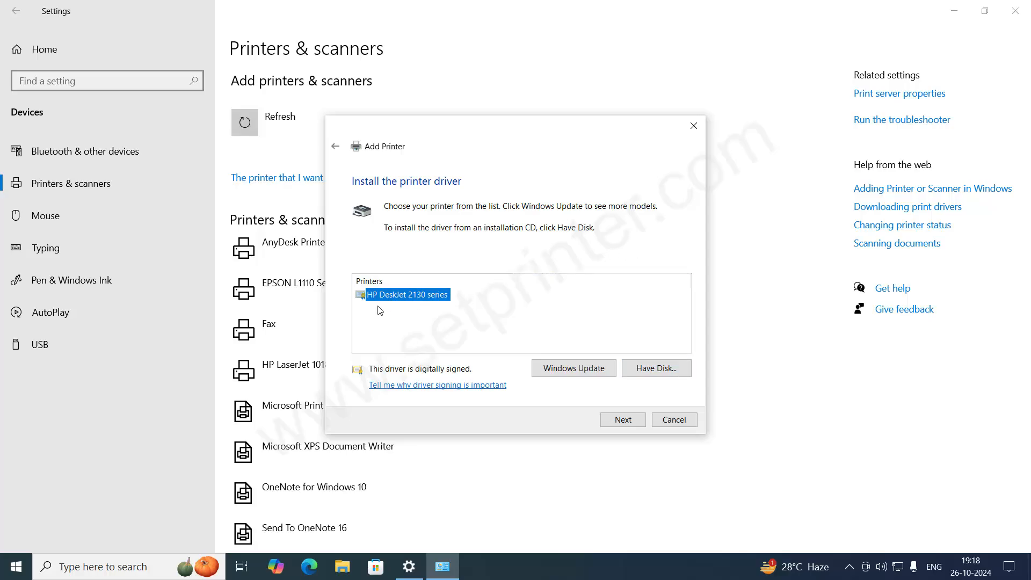
mouse_move(622, 420)
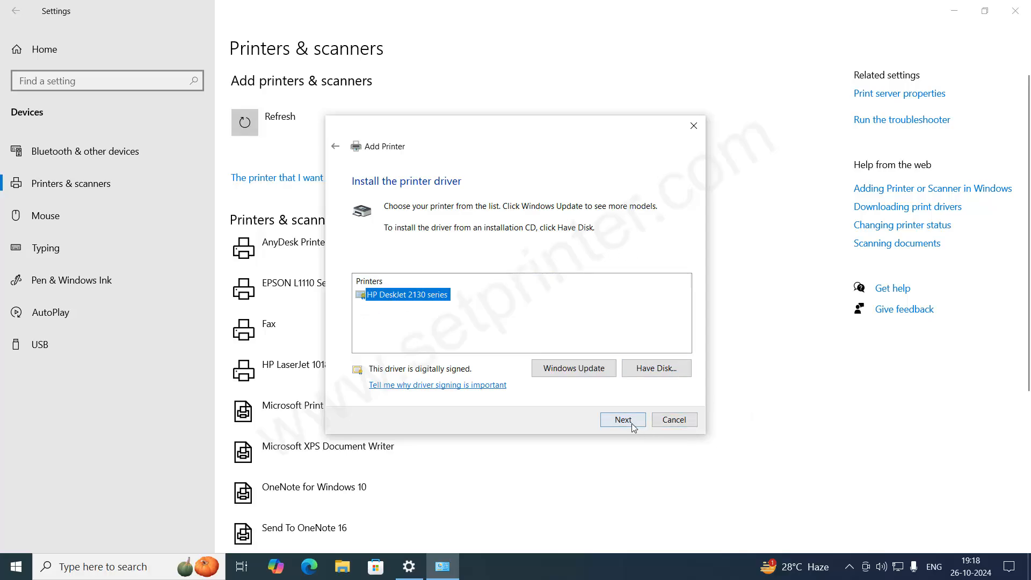
click(622, 420)
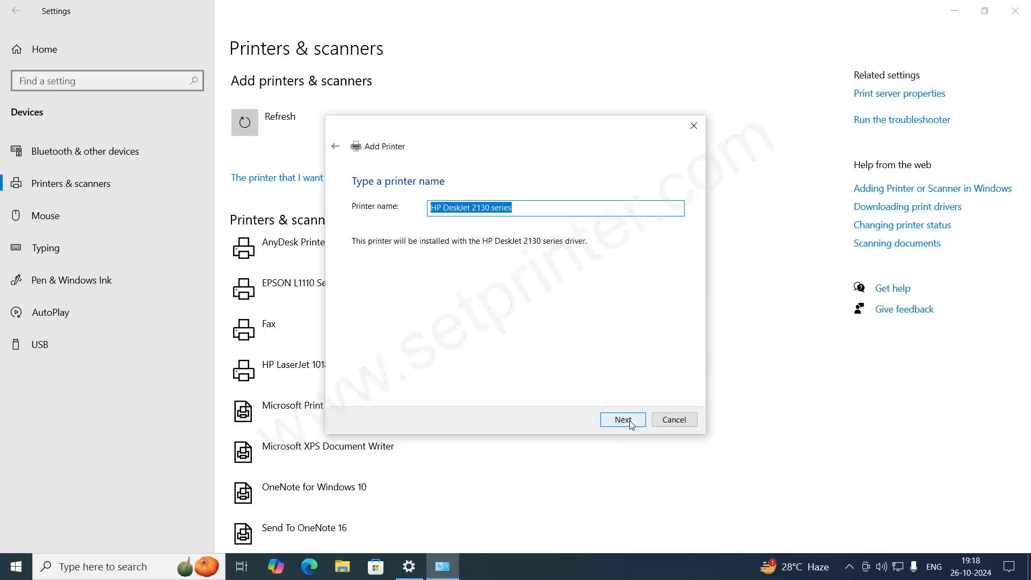
click(622, 420)
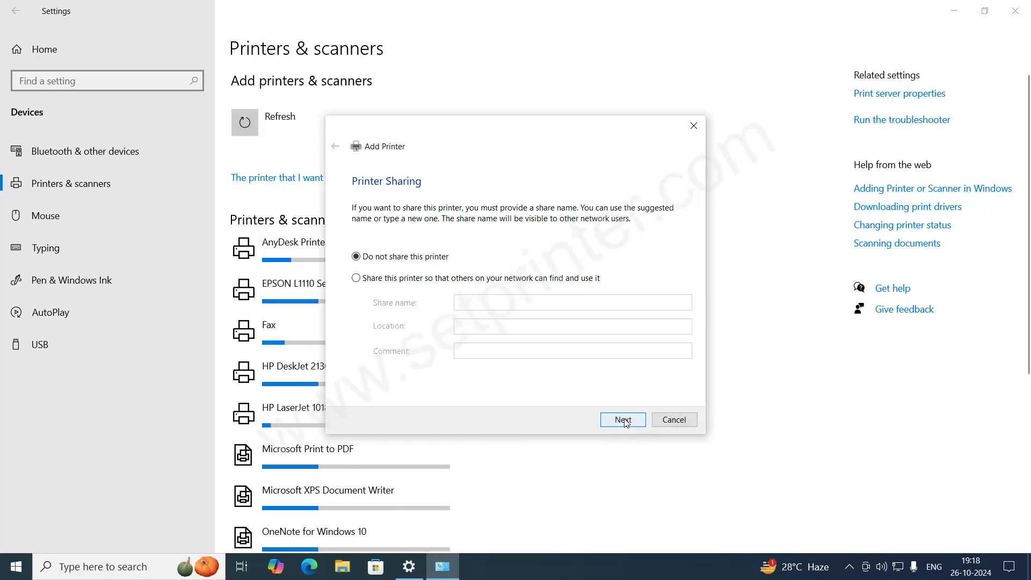
click(622, 420)
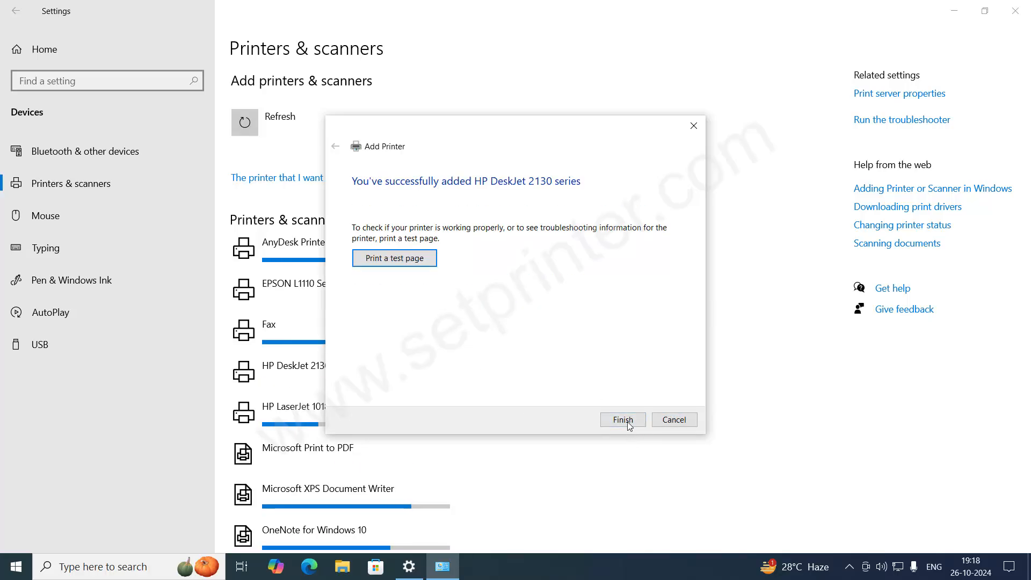
Step: Finish the wizard and select HP DeskJet 2130 series in Printers & scanners to show its options
click(622, 420)
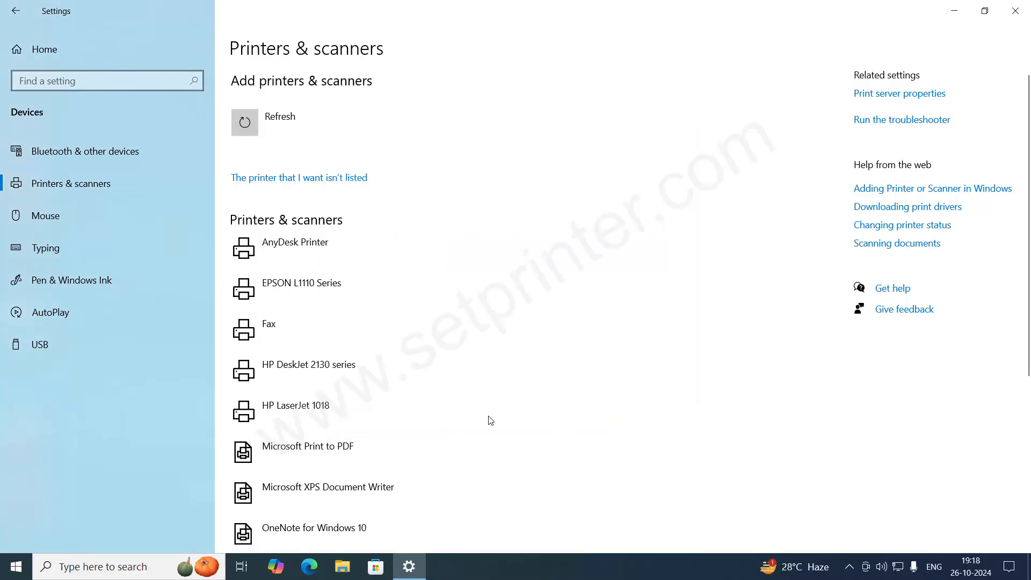
mouse_move(335, 371)
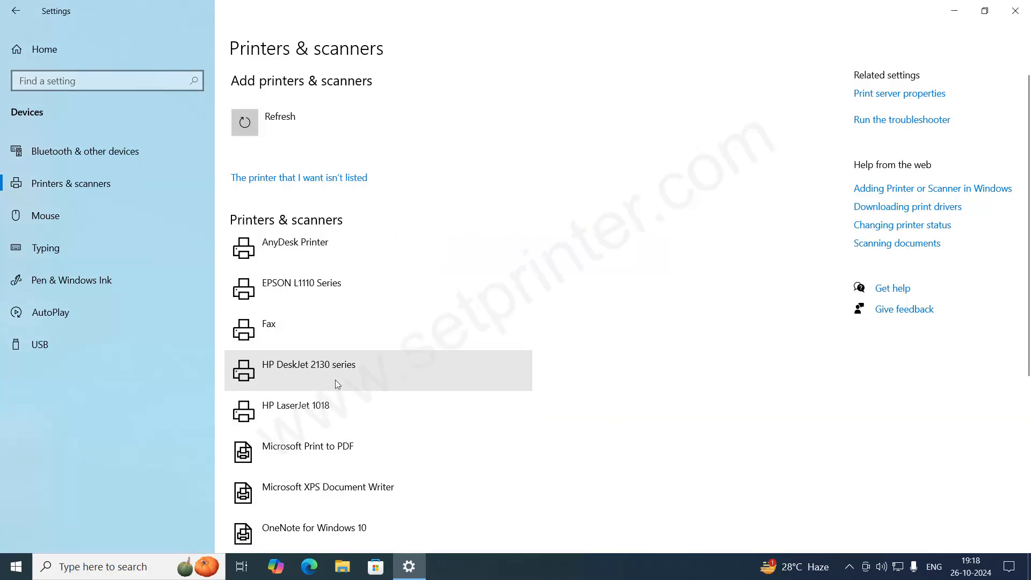
mouse_move(406, 376)
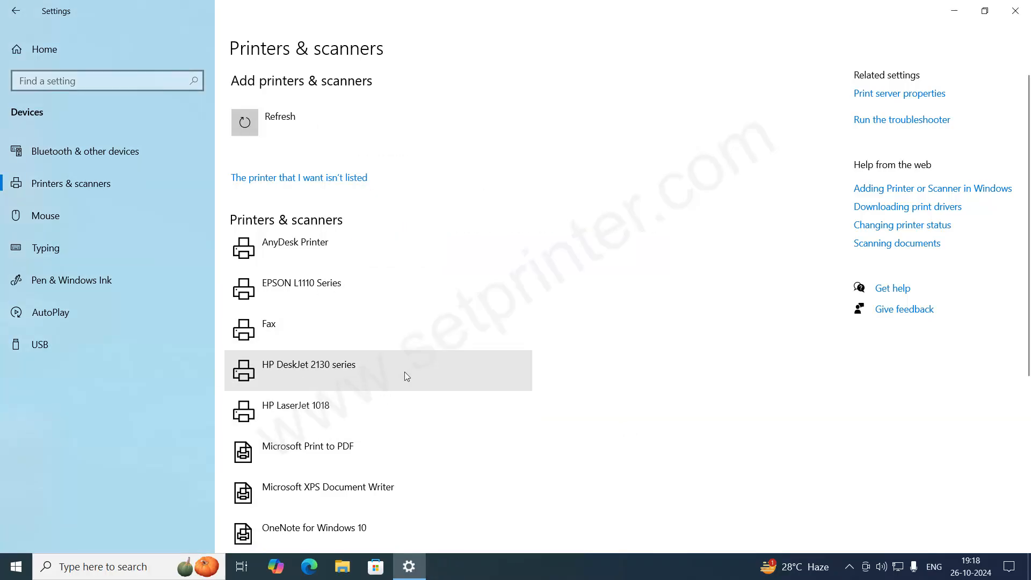
mouse_move(399, 366)
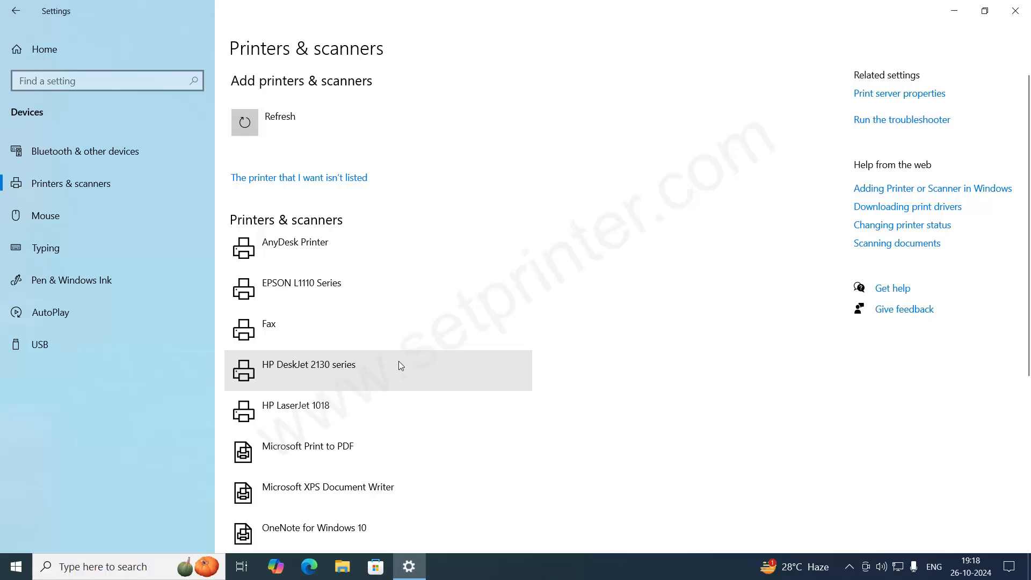
mouse_move(420, 370)
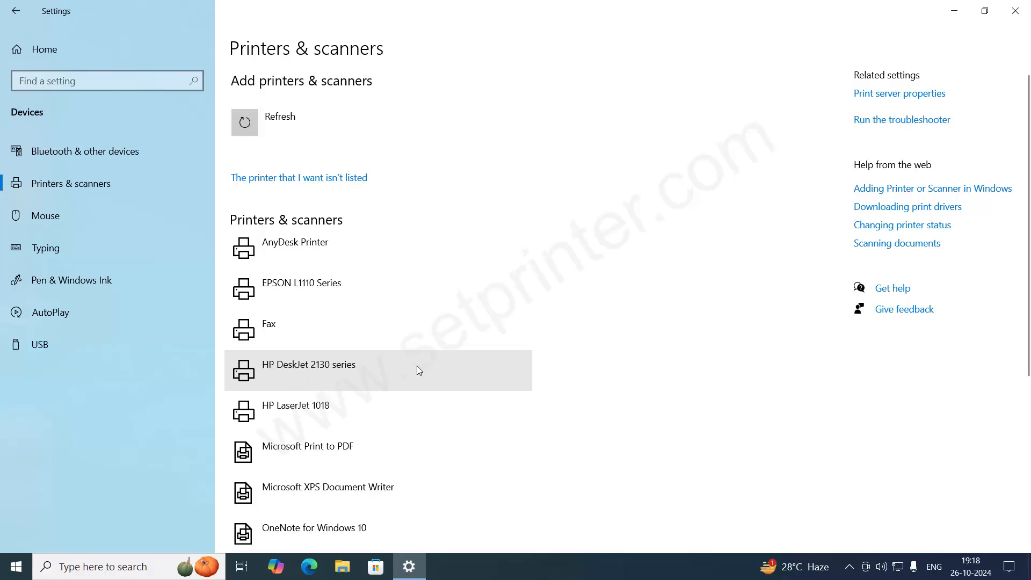
click(310, 370)
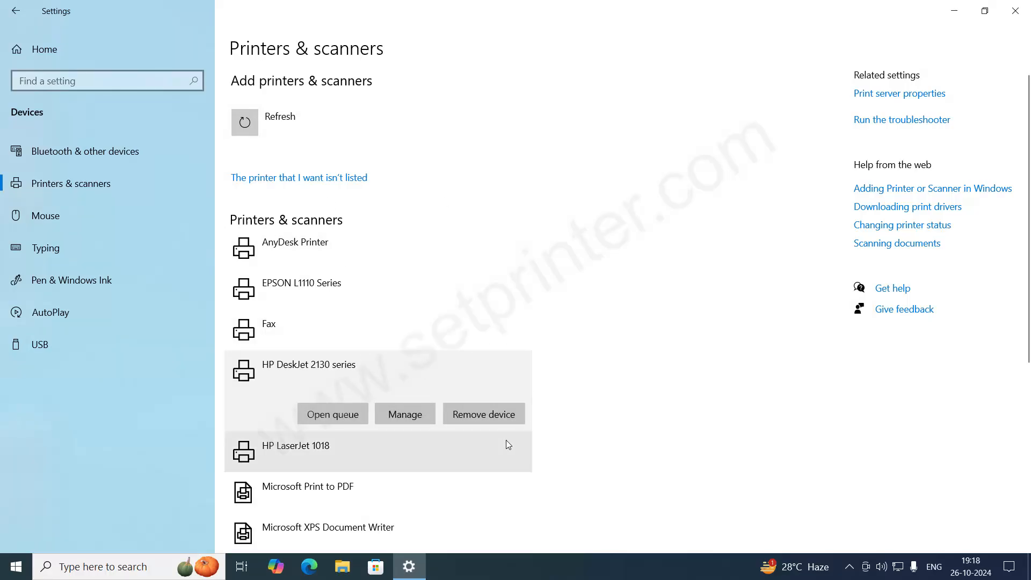
mouse_move(371, 388)
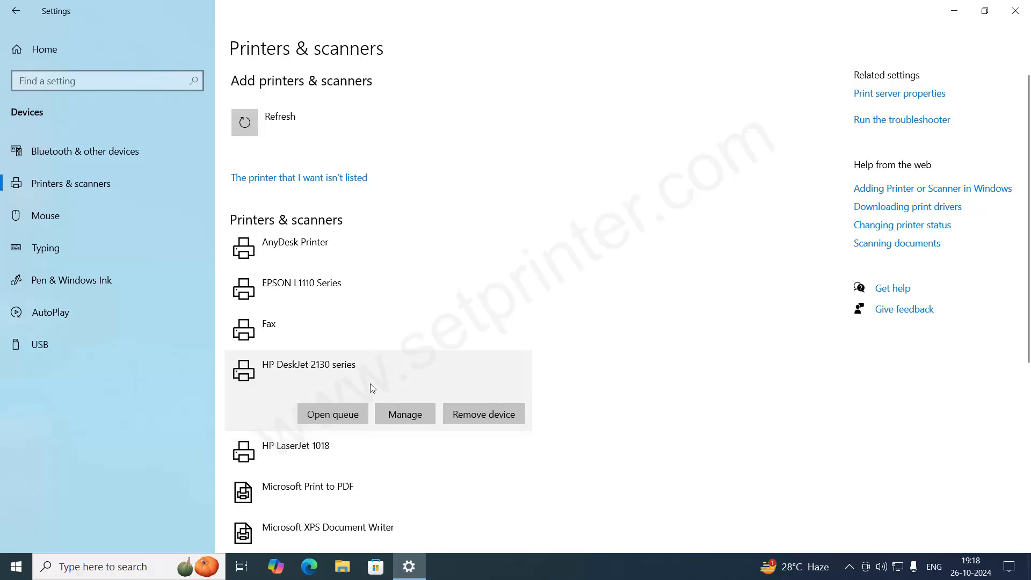